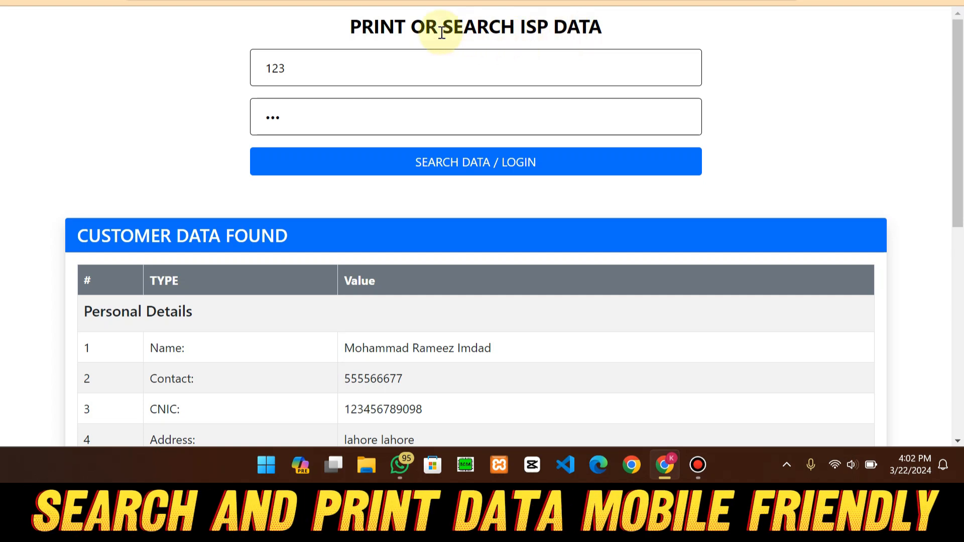
# Submit the search with empty User ID and password, and dismiss the missing-credentials error.
pyautogui.scroll(-3)
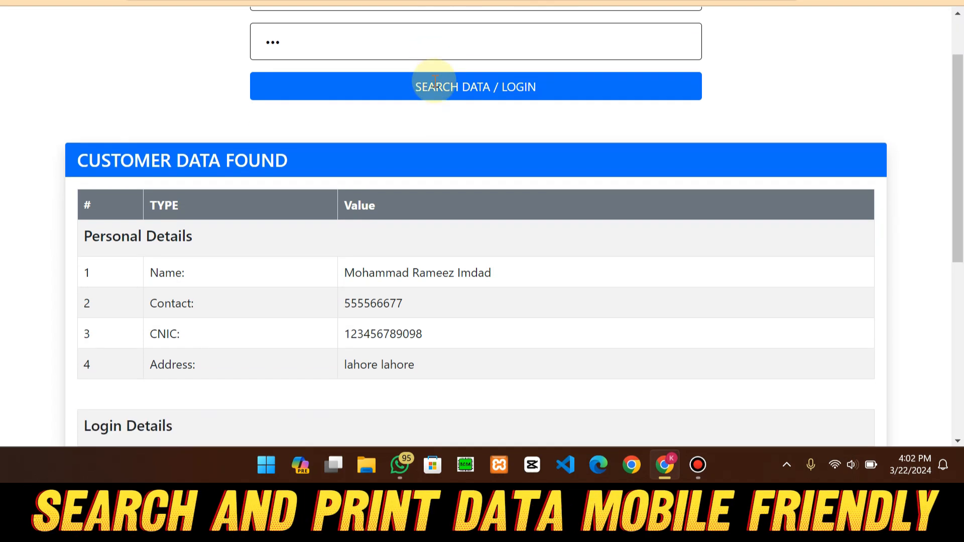
pyautogui.scroll(3)
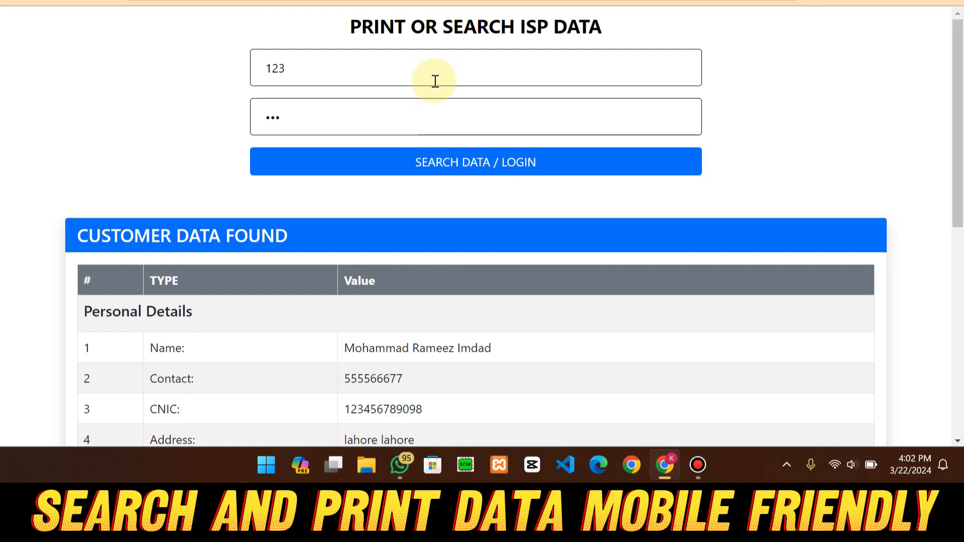
pyautogui.scroll(-3)
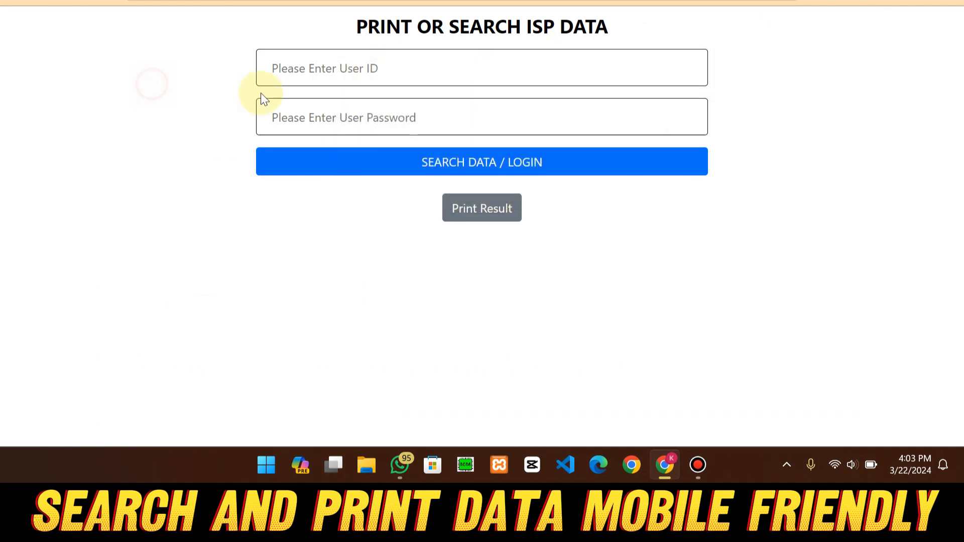
pyautogui.moveTo(330, 68)
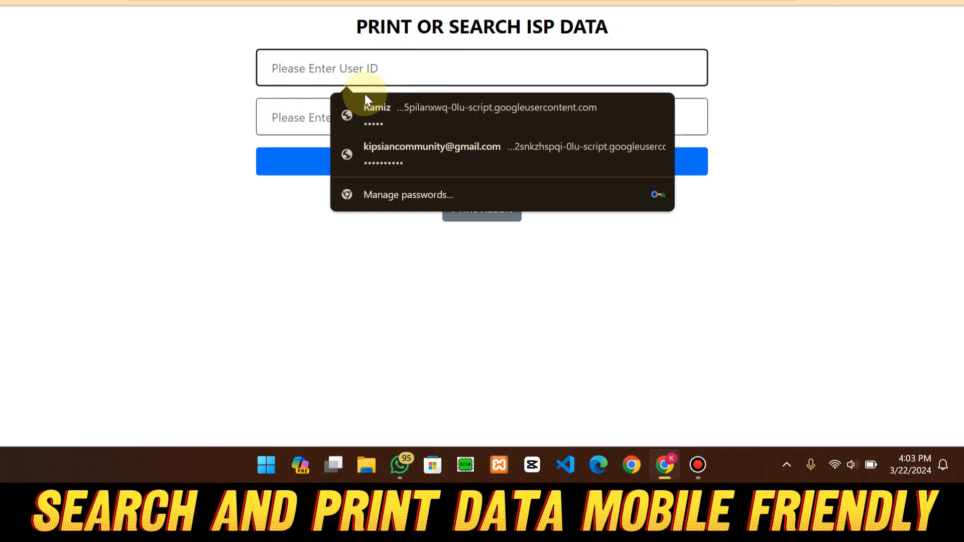
pyautogui.click(181, 110)
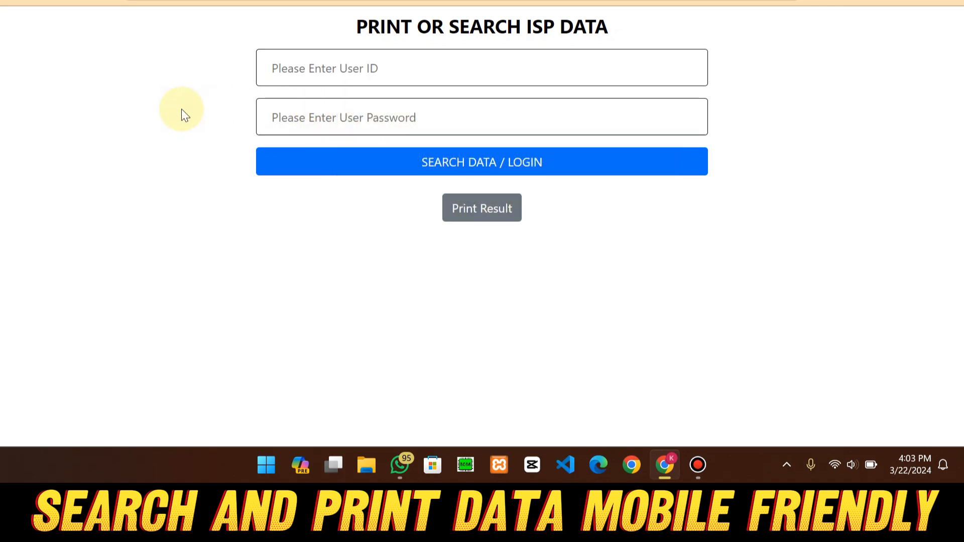
pyautogui.click(292, 68)
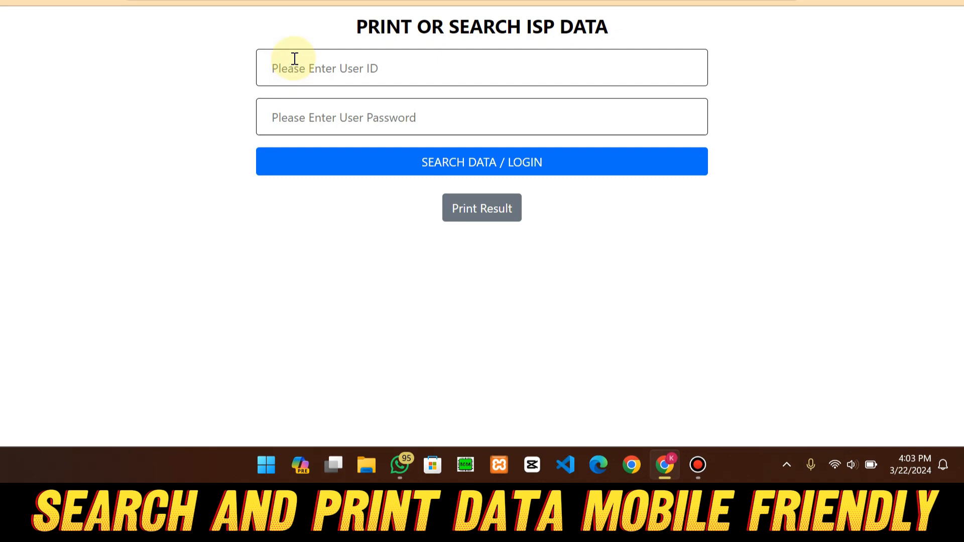
pyautogui.moveTo(401, 83)
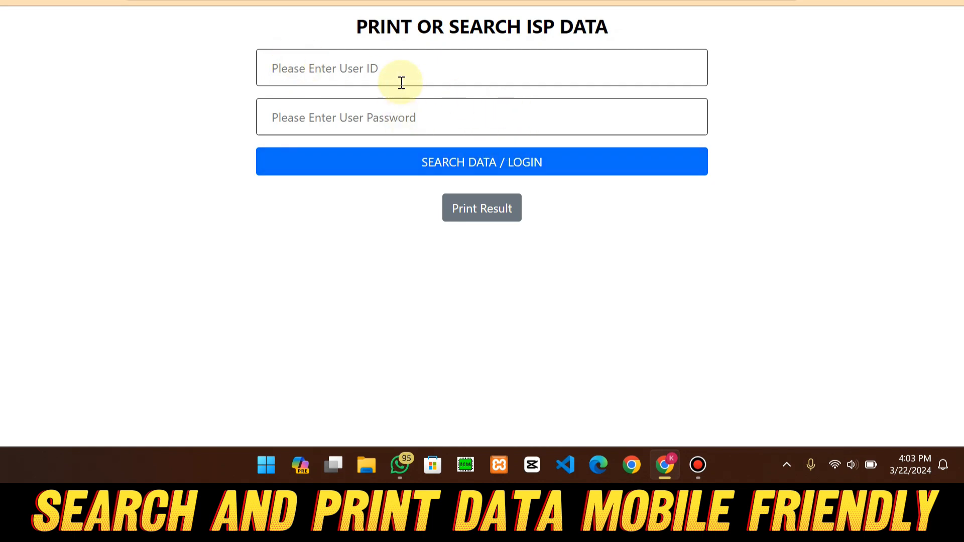
pyautogui.moveTo(410, 96)
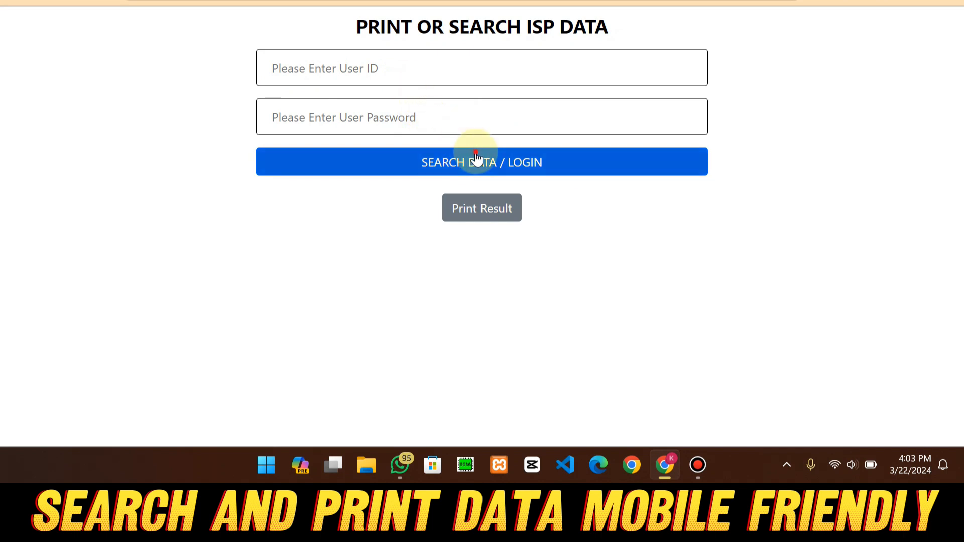
pyautogui.click(482, 161)
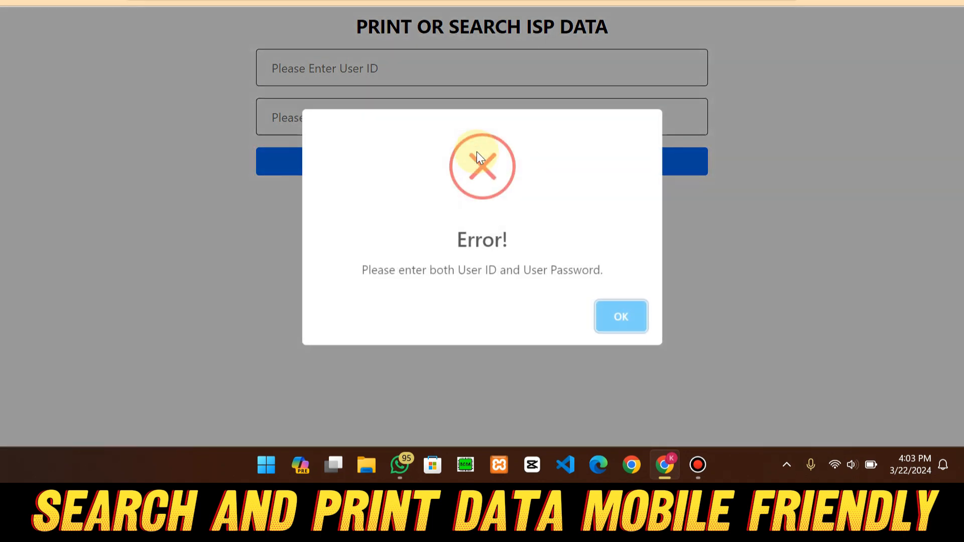
pyautogui.moveTo(454, 285)
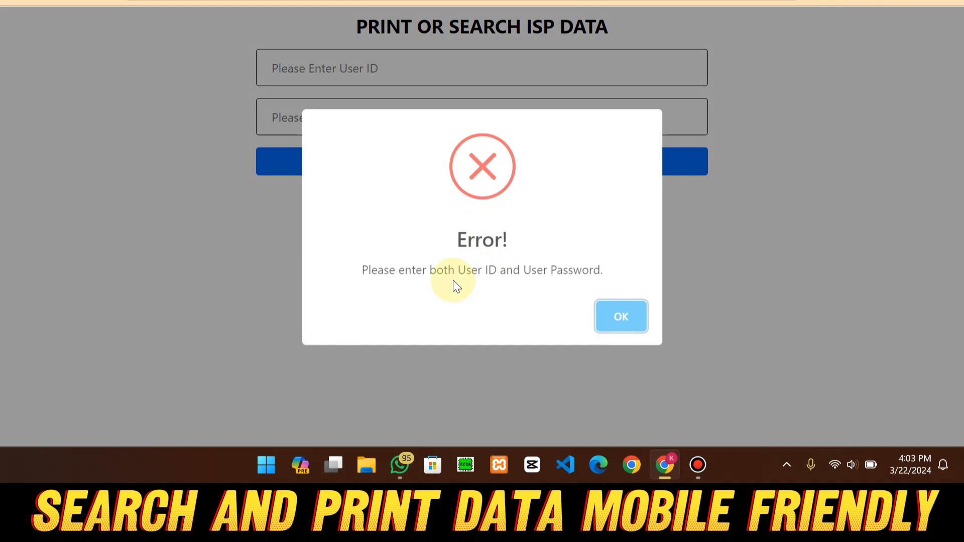
pyautogui.click(621, 316)
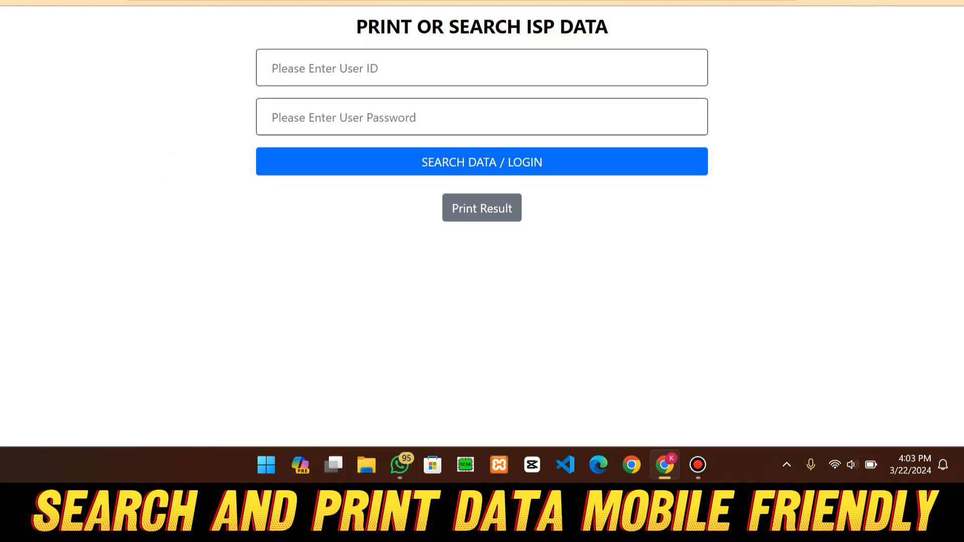
# Enter User ID 123, submit, and dismiss the missing-password error.
pyautogui.click(433, 68)
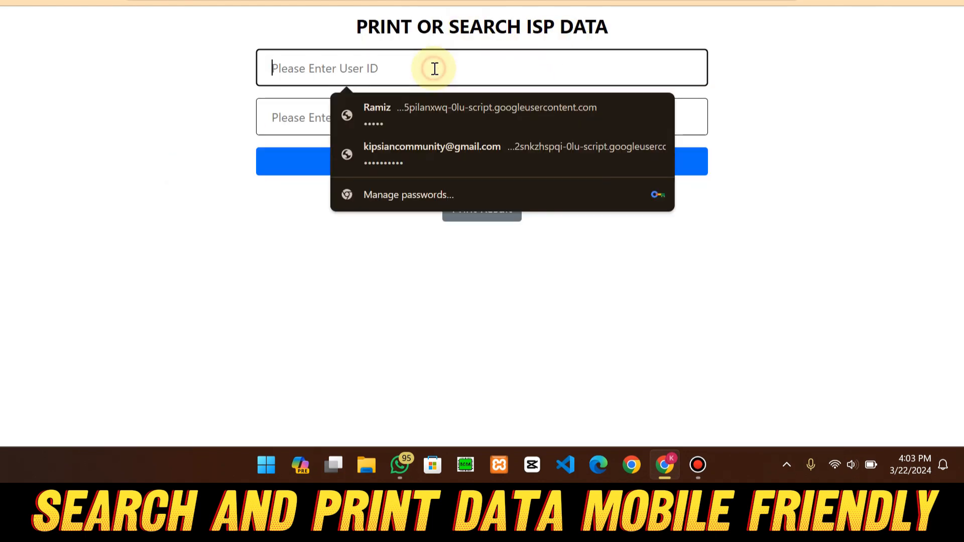
pyautogui.write('123')
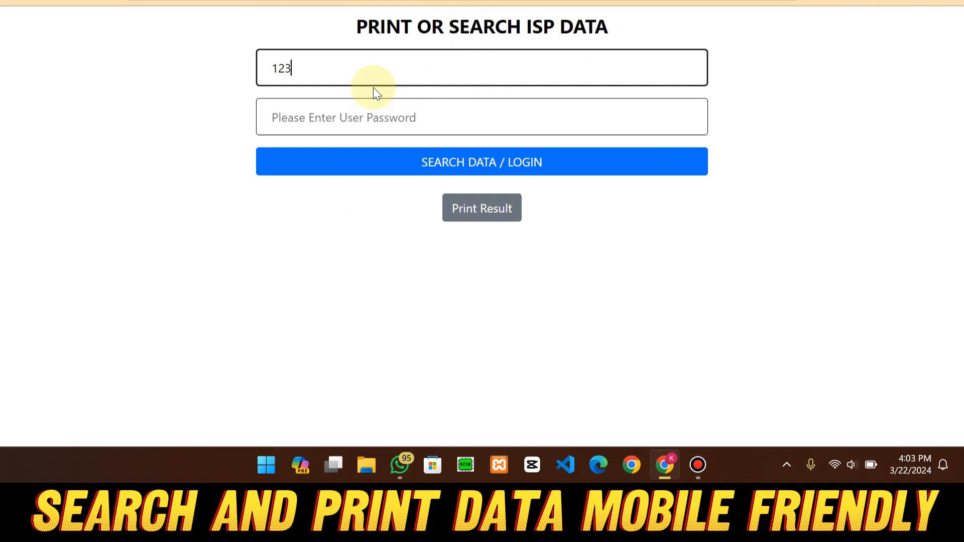
pyautogui.click(482, 162)
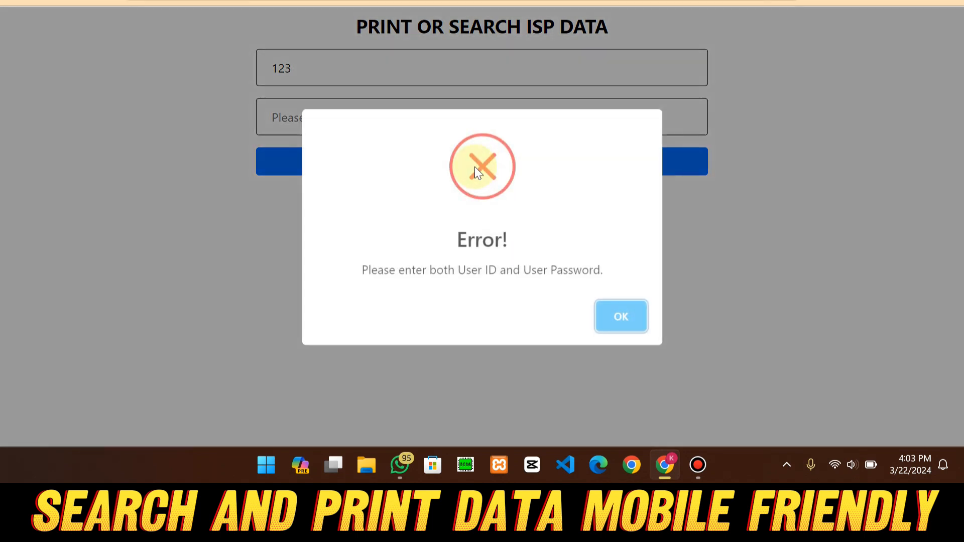
pyautogui.moveTo(501, 195)
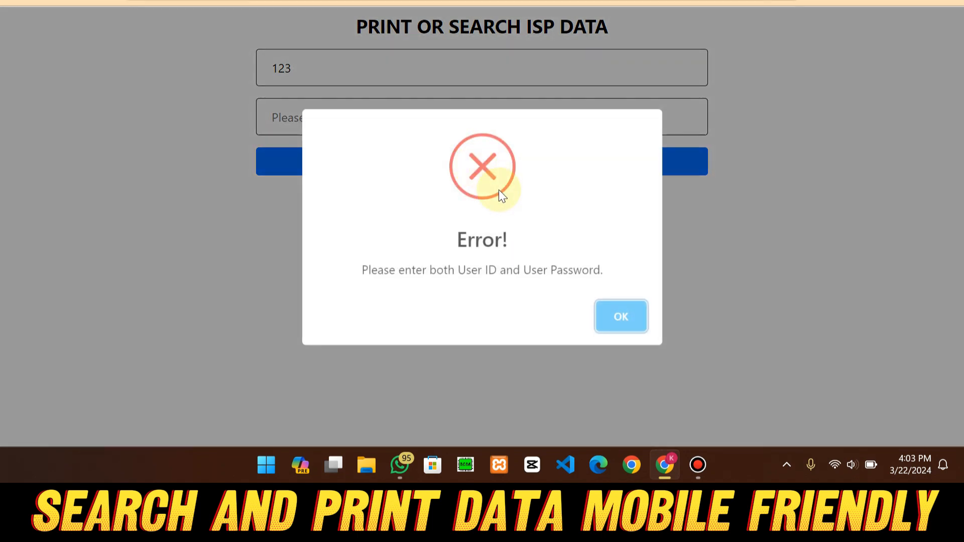
pyautogui.moveTo(476, 275)
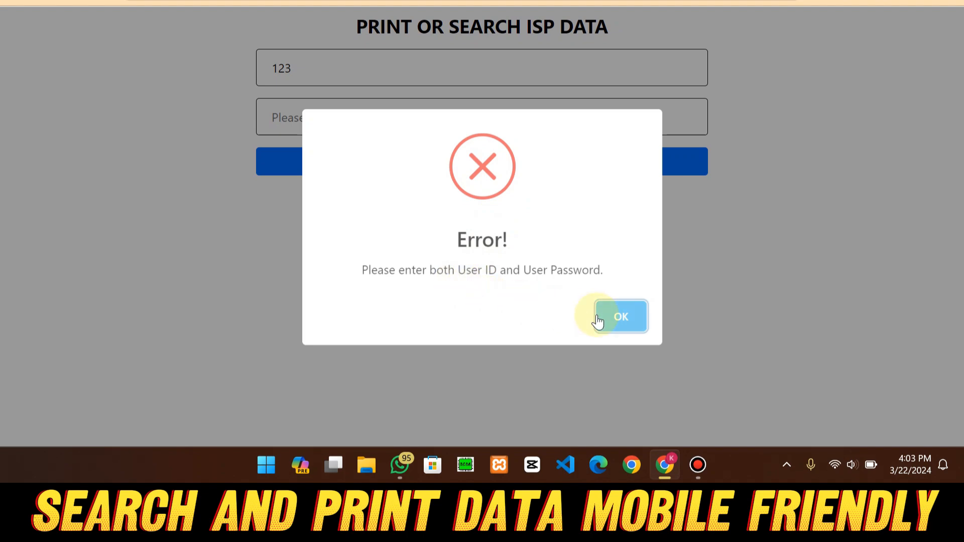
pyautogui.click(620, 316)
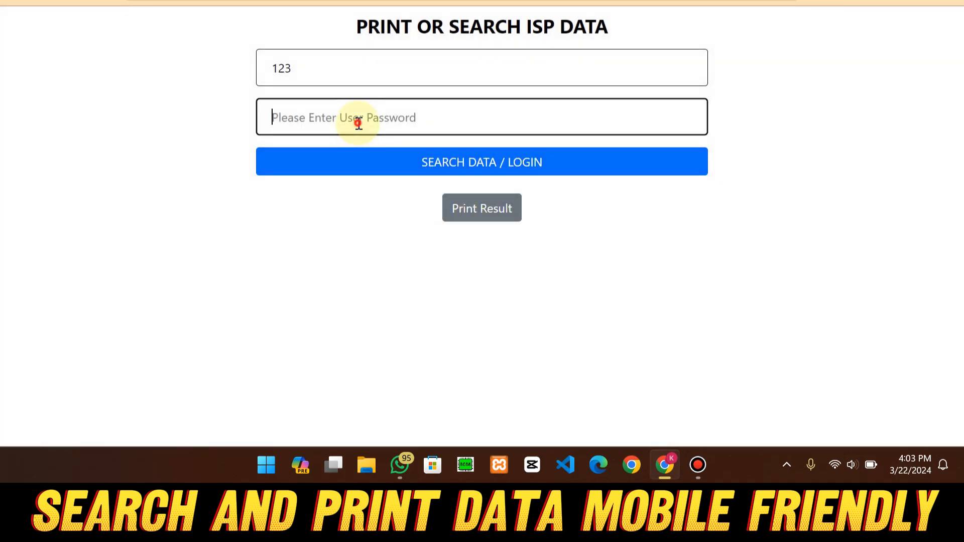
# Add the password, confirm the details, and scroll through customer 123's results.
pyautogui.click(481, 162)
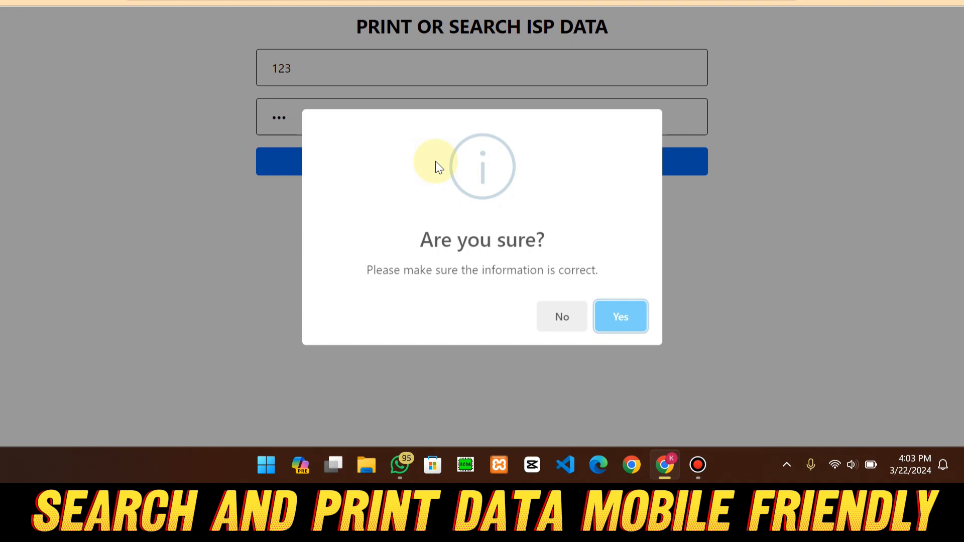
pyautogui.click(619, 316)
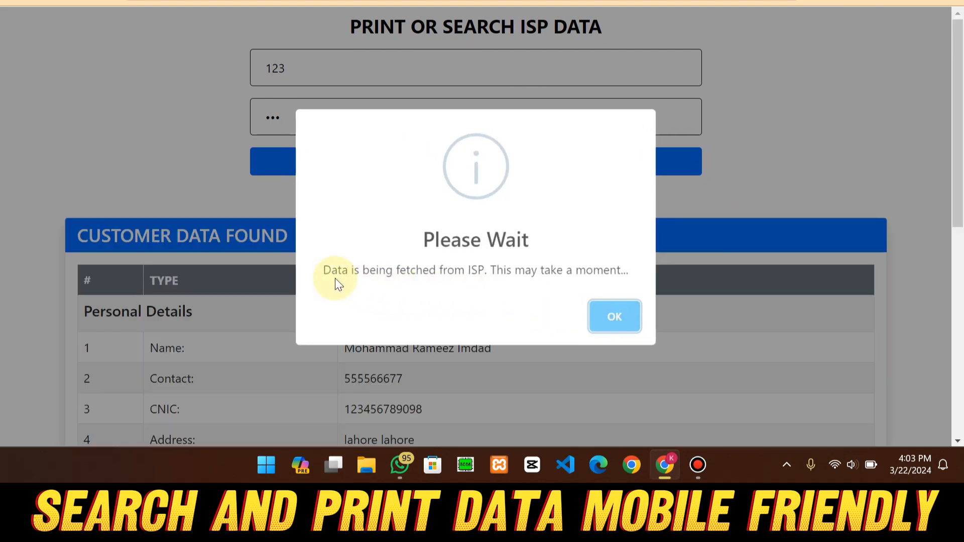
pyautogui.moveTo(464, 285)
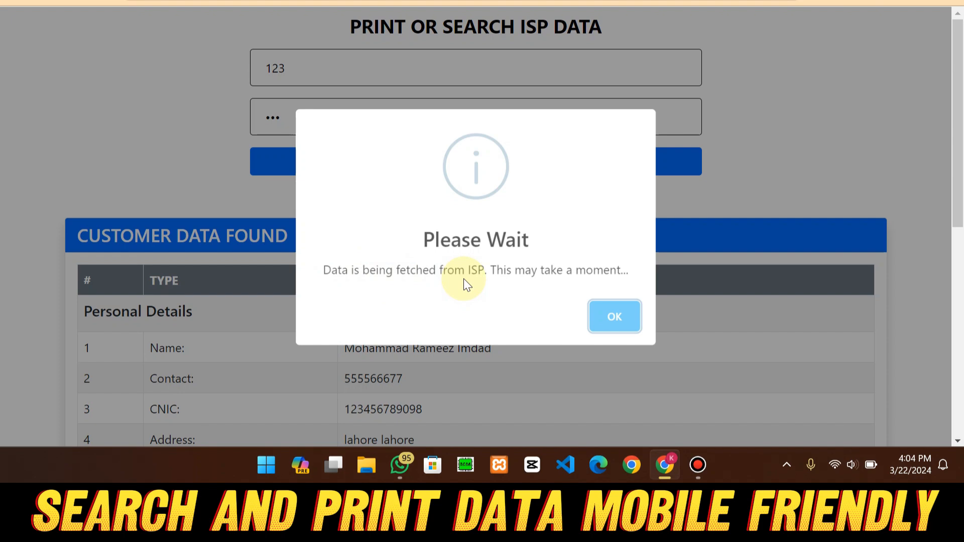
pyautogui.click(614, 316)
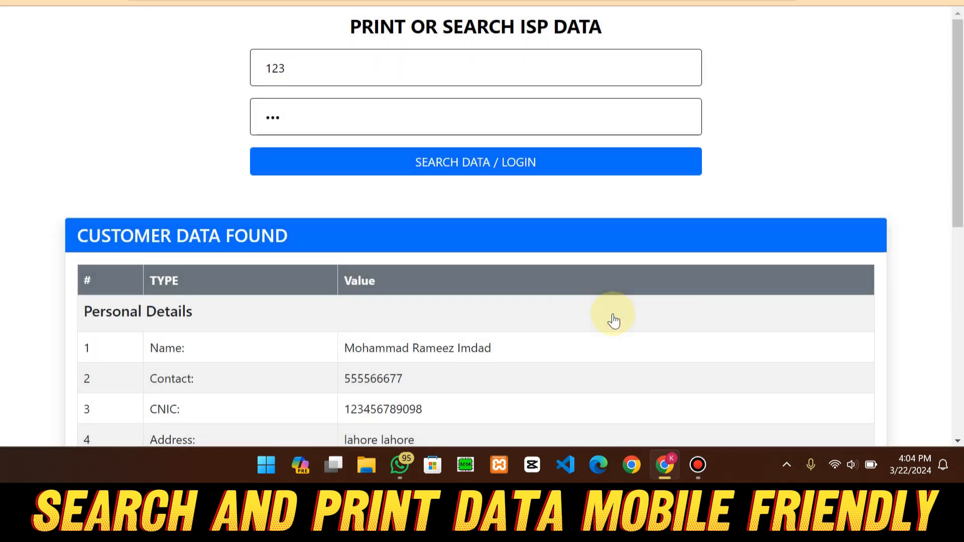
pyautogui.scroll(-3)
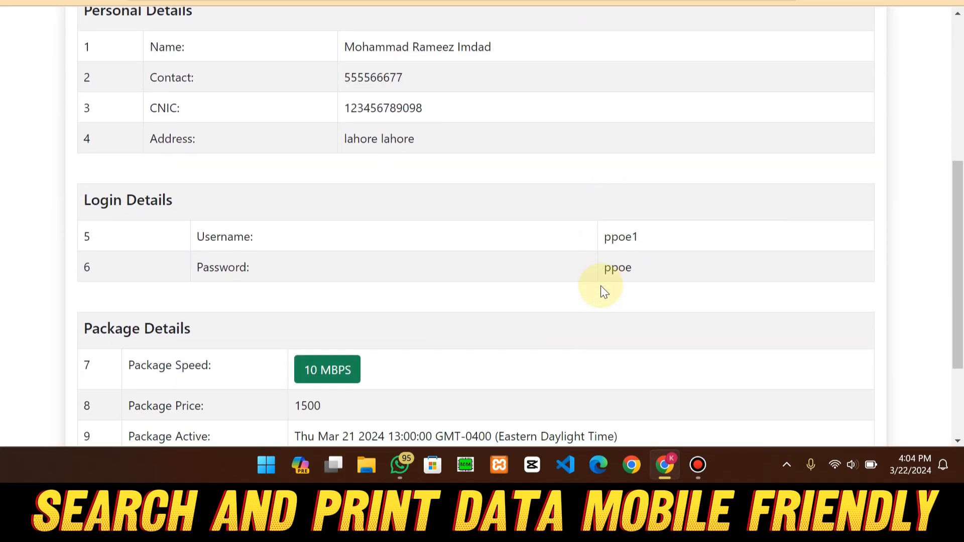
pyautogui.scroll(-3)
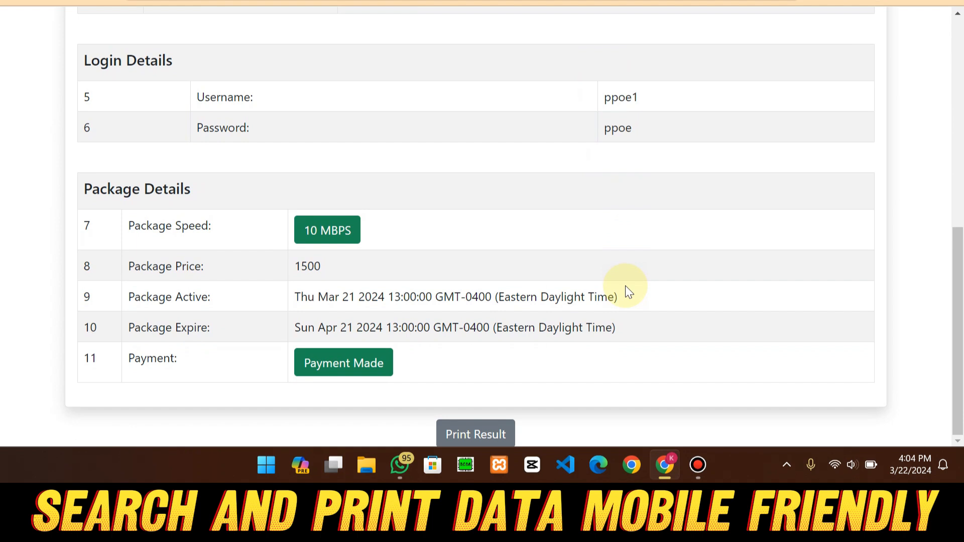
pyautogui.moveTo(461, 393)
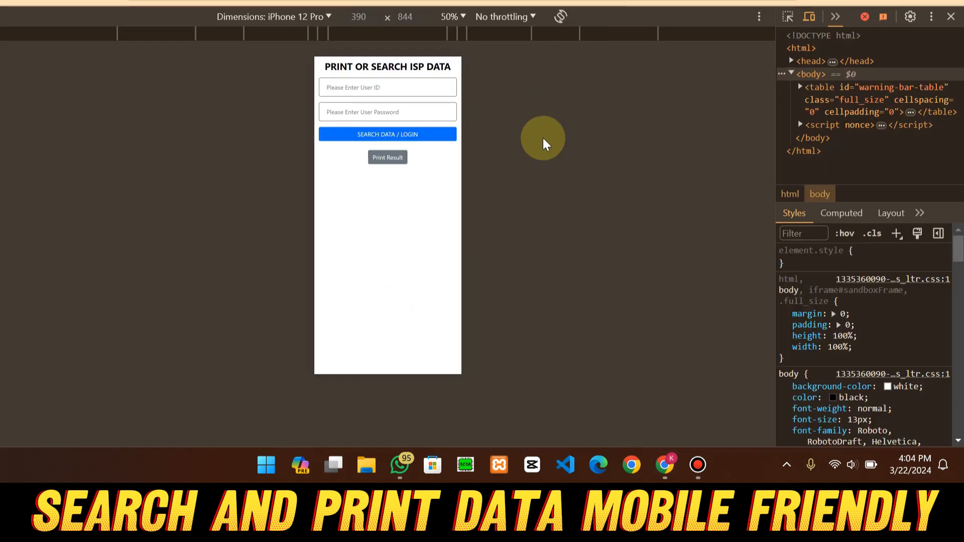
pyautogui.moveTo(465, 134)
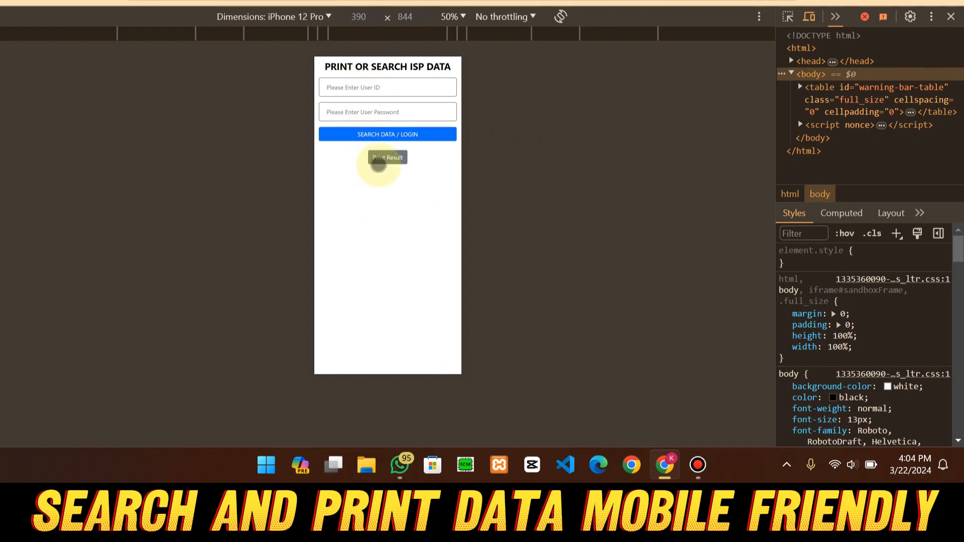
# Search ID 123 again in the phone-sized view to bring back login and package details.
pyautogui.click(387, 87)
pyautogui.write('123')
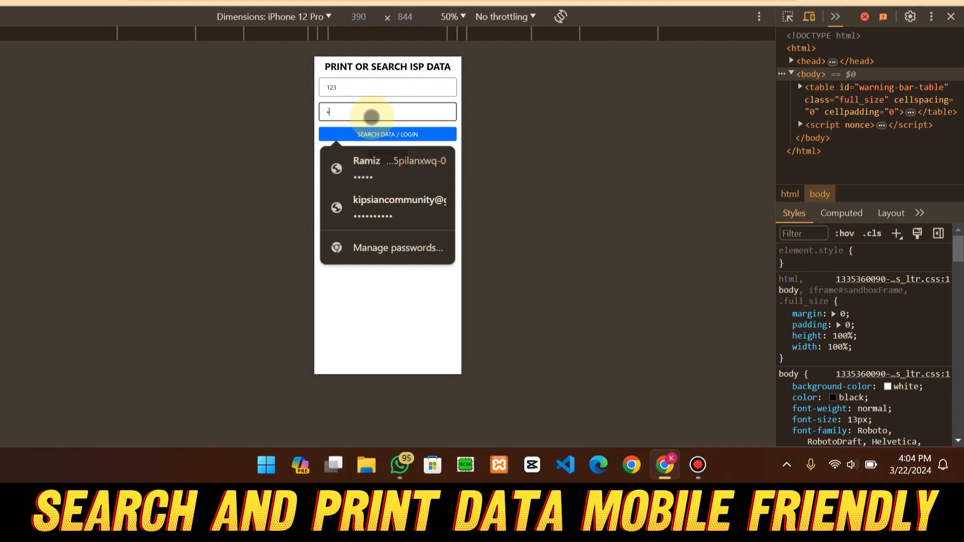
pyautogui.click(387, 134)
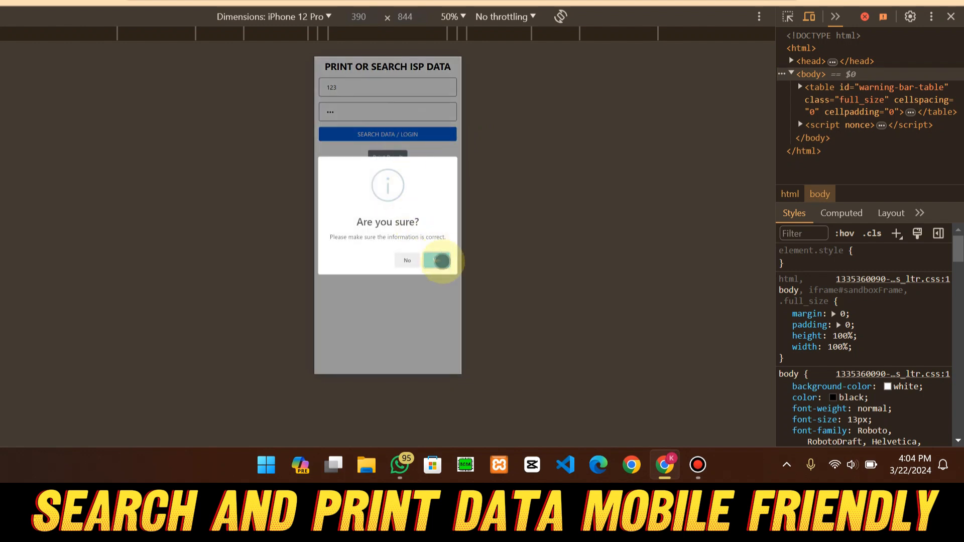
pyautogui.click(438, 260)
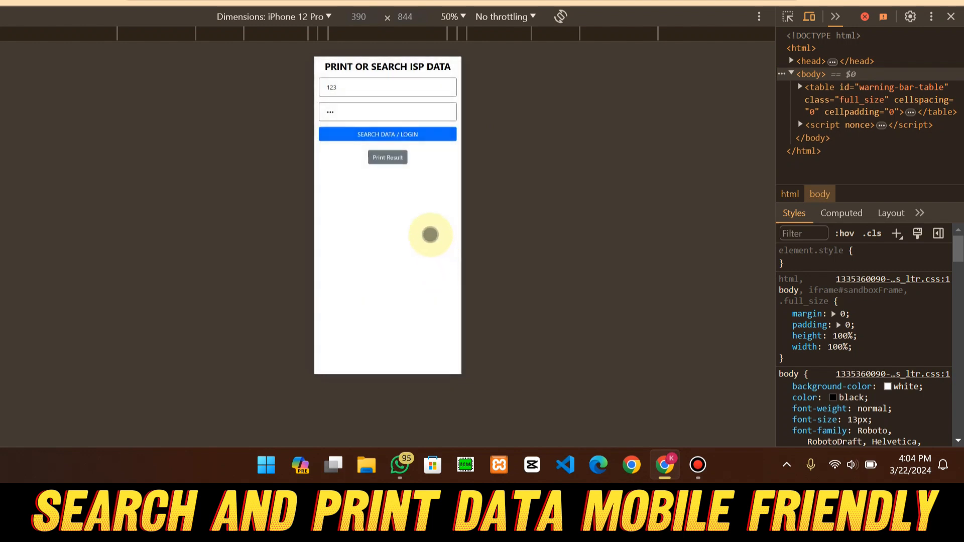
pyautogui.click(387, 134)
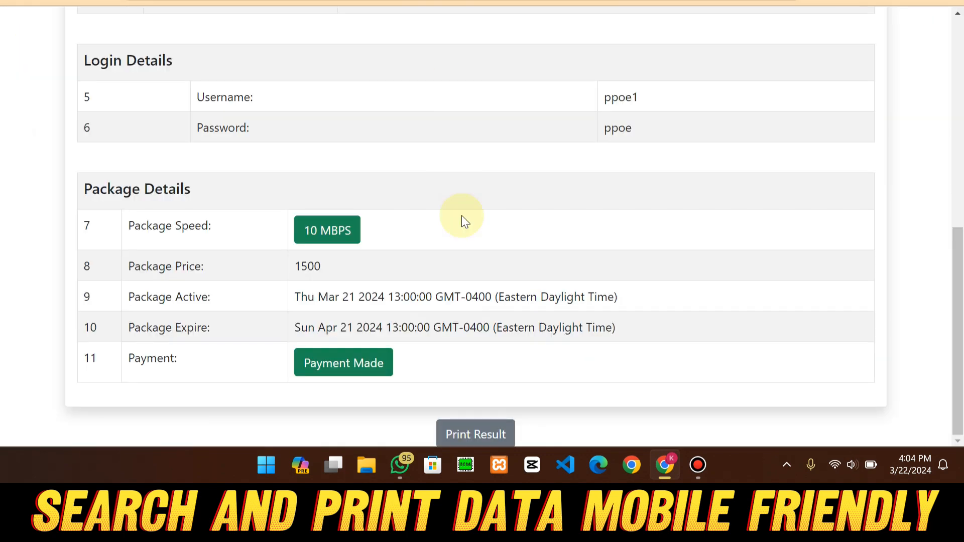
pyautogui.scroll(3)
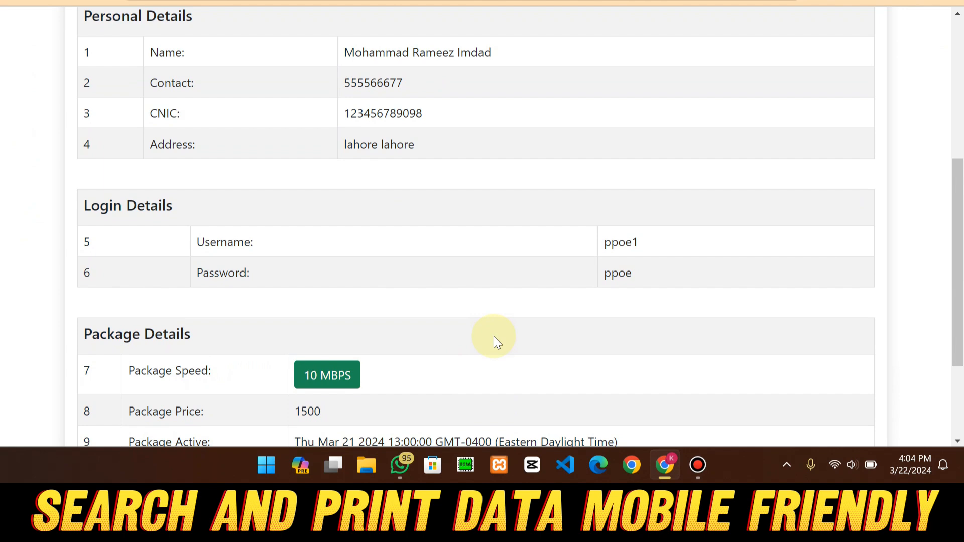
pyautogui.click(476, 433)
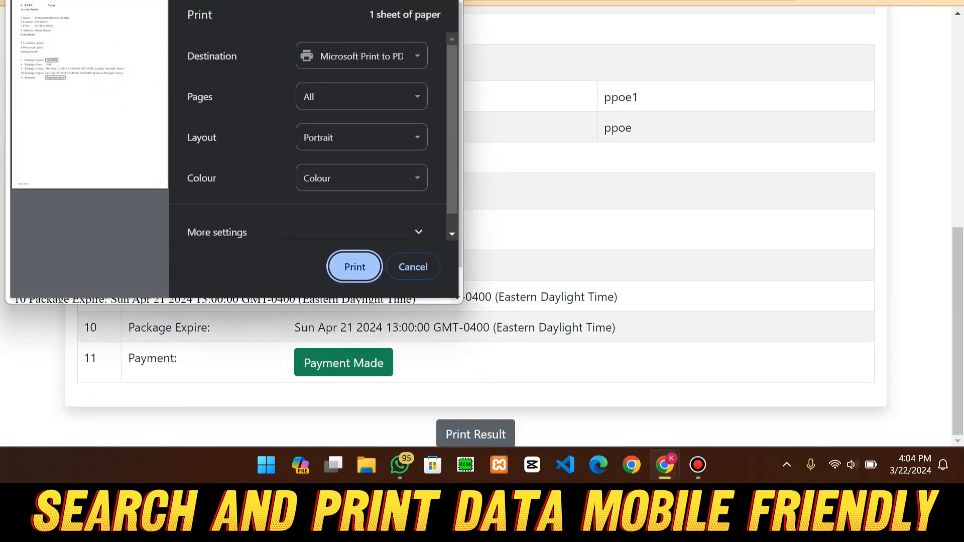
pyautogui.click(412, 267)
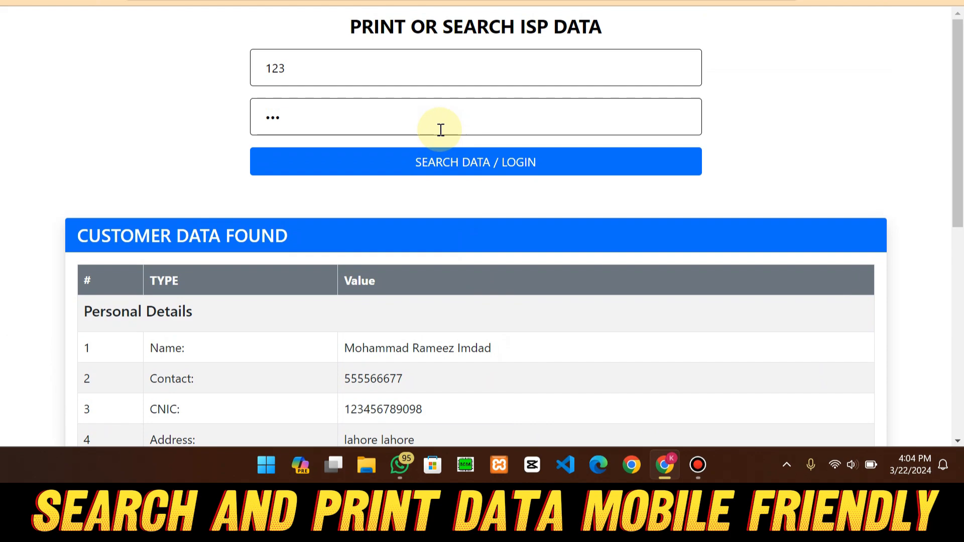
pyautogui.scroll(-3)
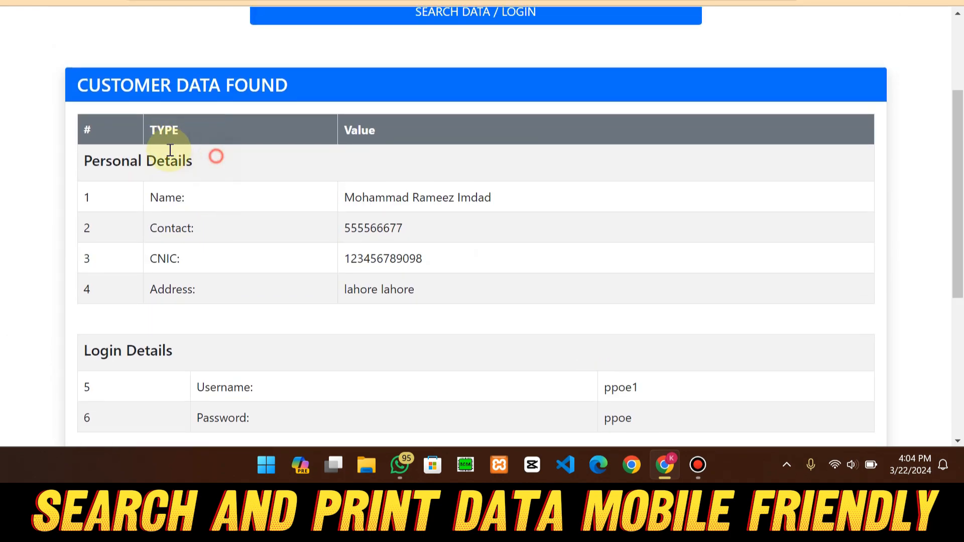
pyautogui.scroll(-3)
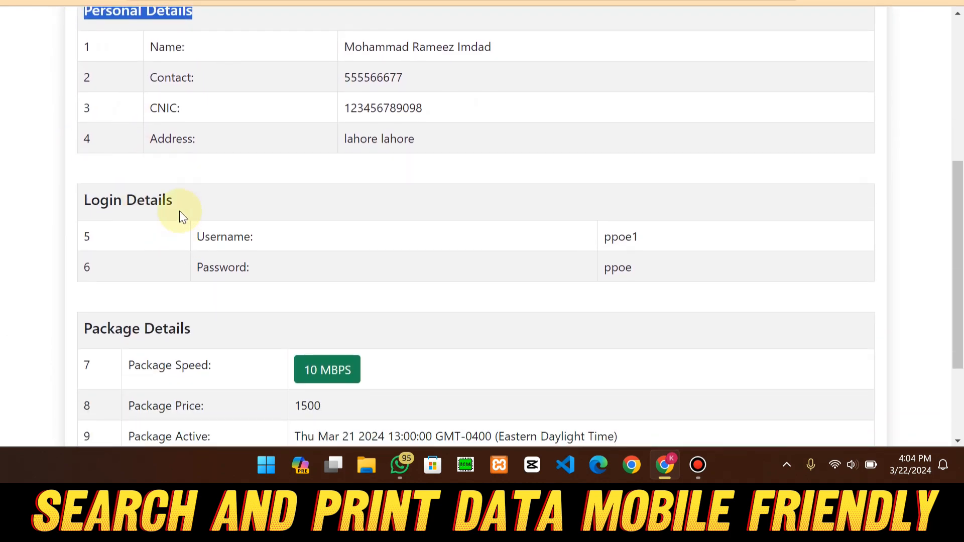
pyautogui.doubleClick(128, 200)
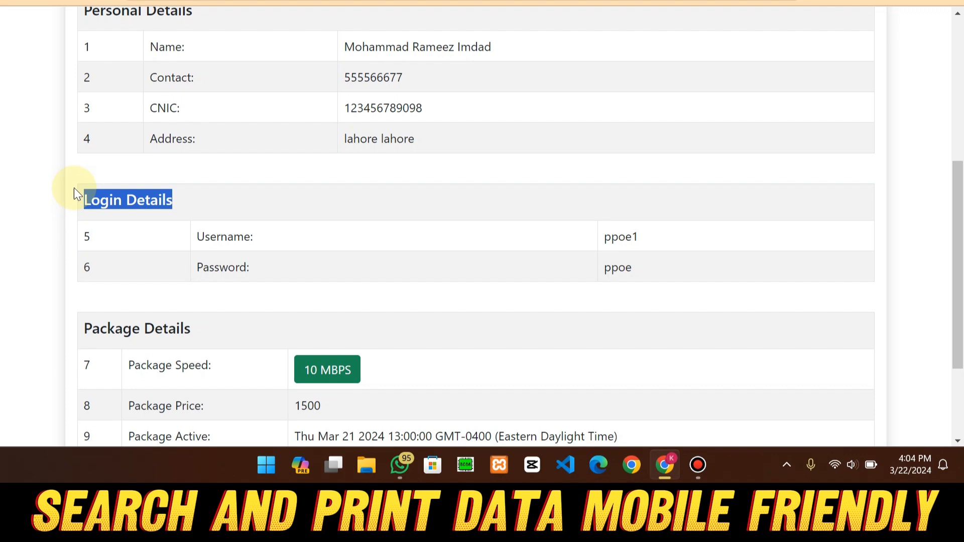
pyautogui.scroll(3)
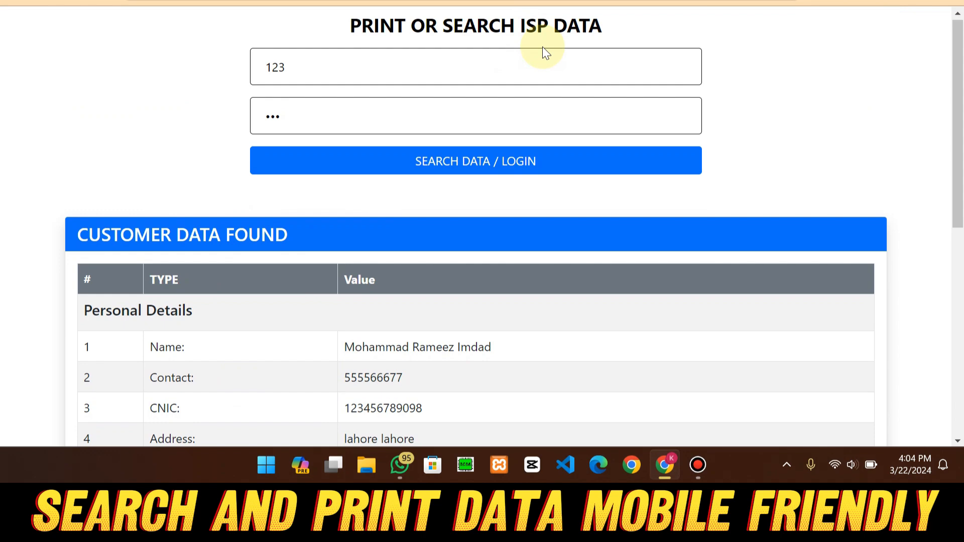
pyautogui.scroll(-3)
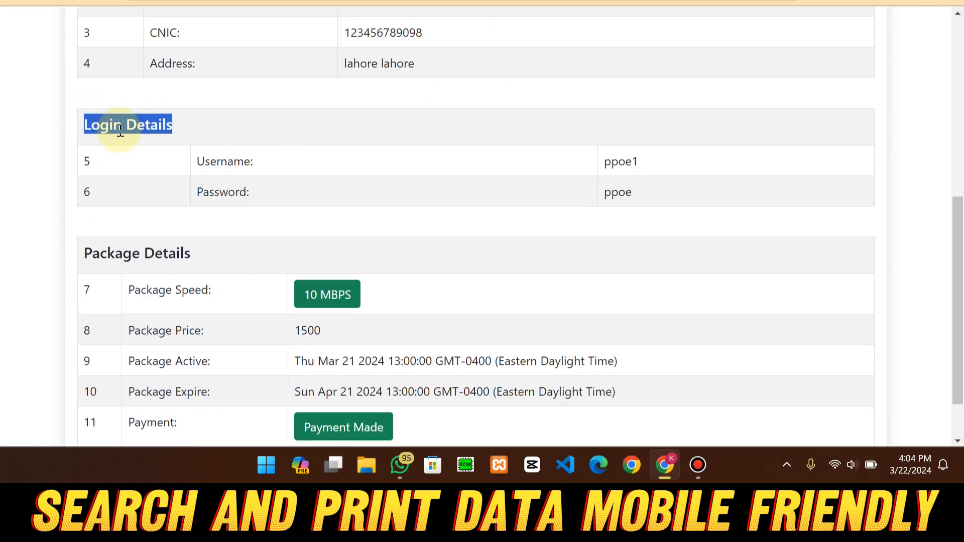
pyautogui.moveTo(152, 143)
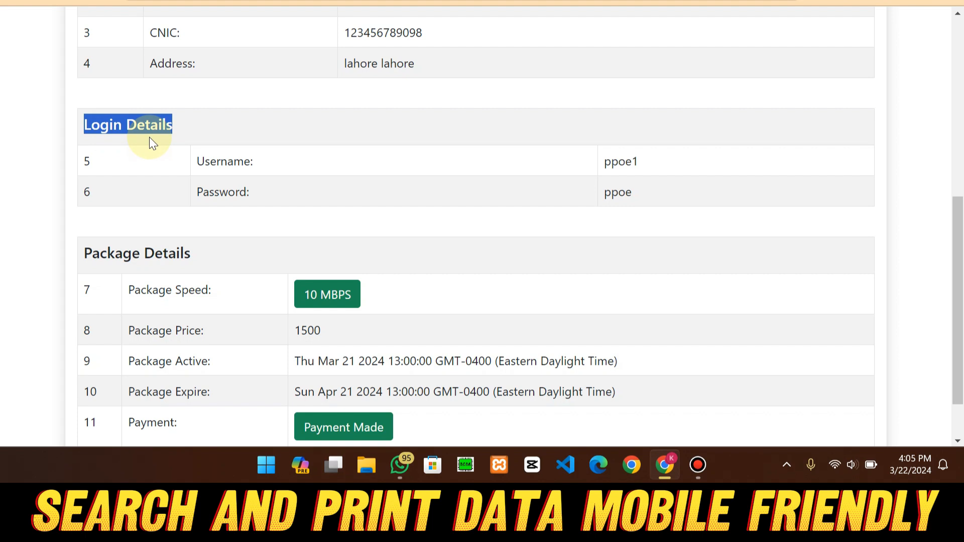
pyautogui.scroll(-3)
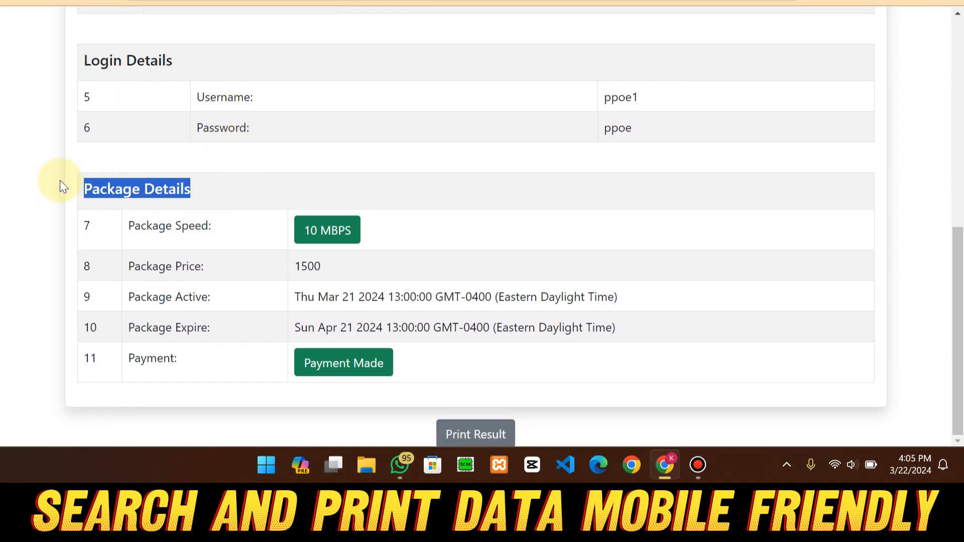
pyautogui.moveTo(228, 226)
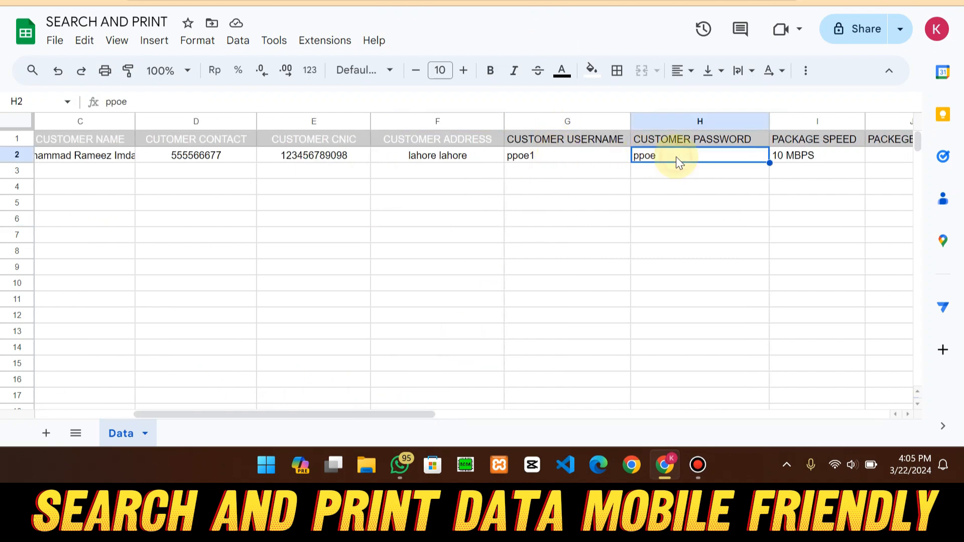
# Rerun the customer 123 search, select the 'Error: Contact ISP' password, then pick cell M2.
pyautogui.click(474, 22)
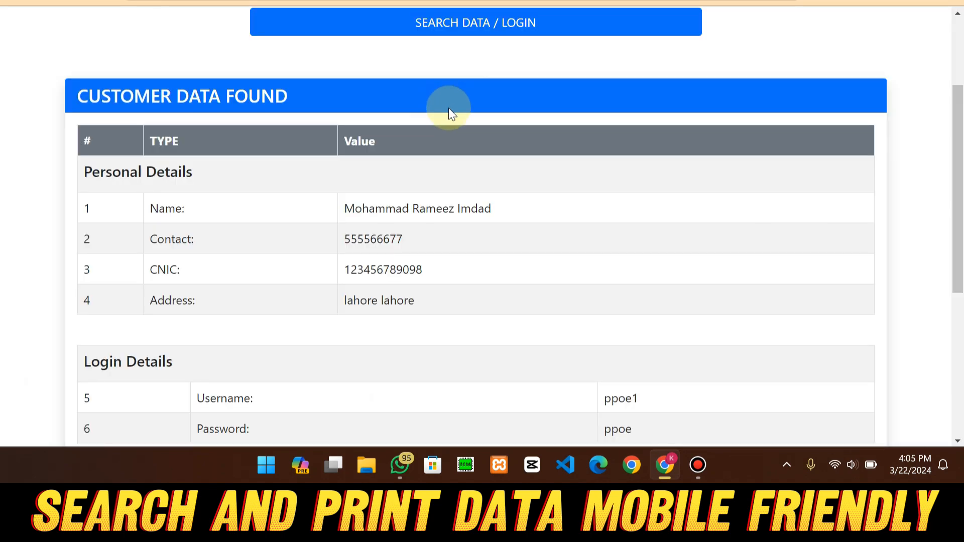
pyautogui.click(474, 23)
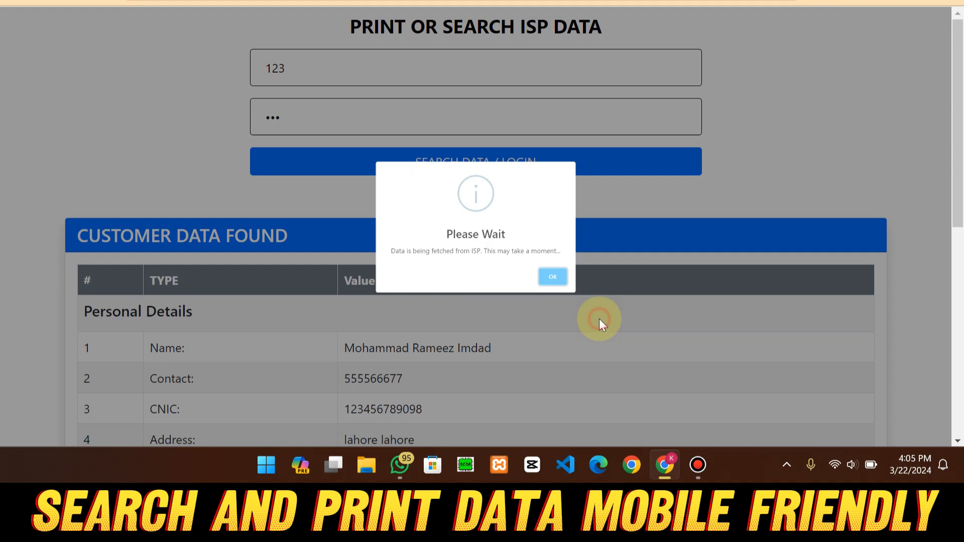
pyautogui.click(551, 276)
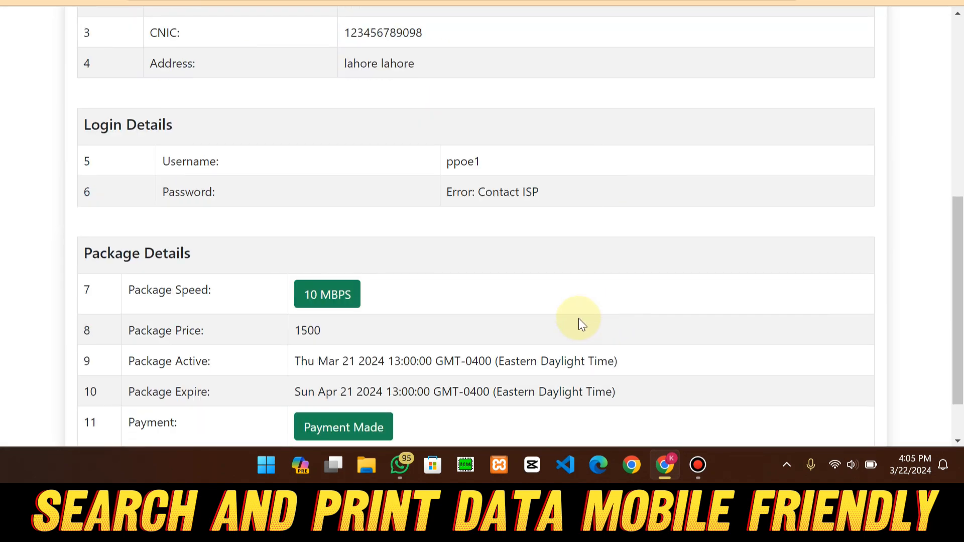
pyautogui.doubleClick(492, 192)
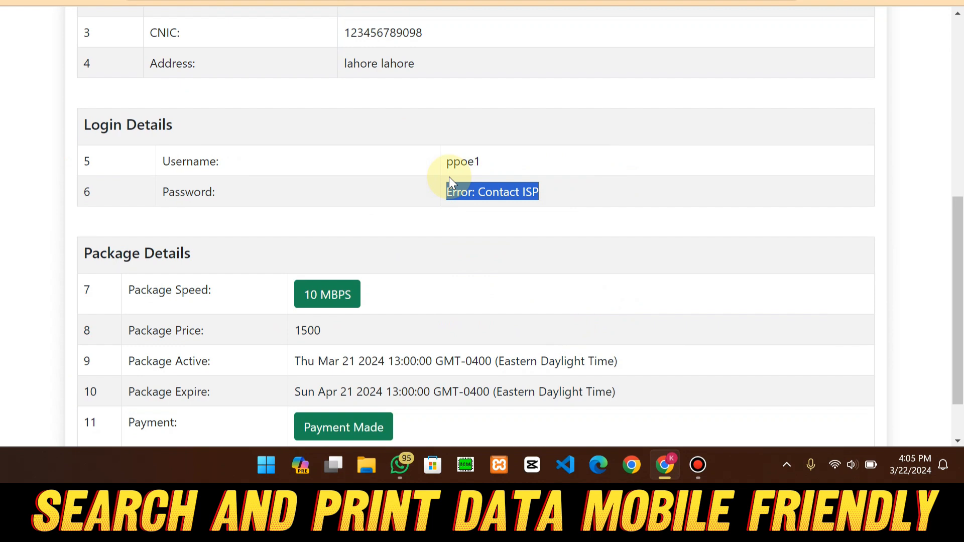
pyautogui.moveTo(492, 167)
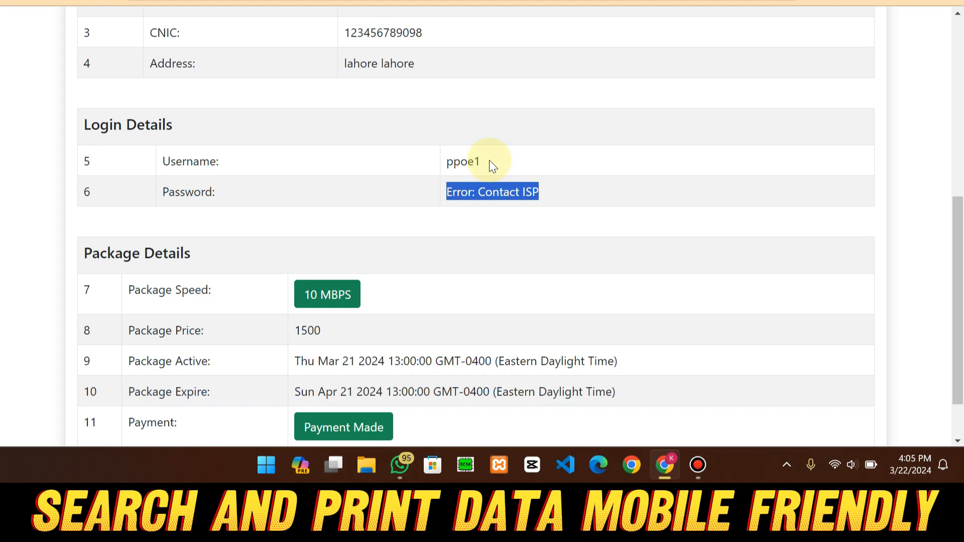
pyautogui.moveTo(537, 252)
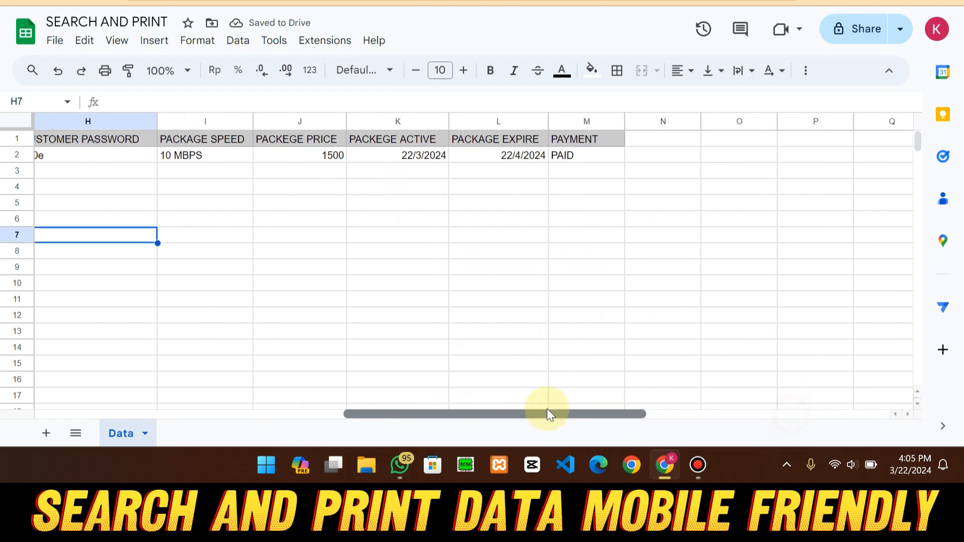
pyautogui.click(617, 155)
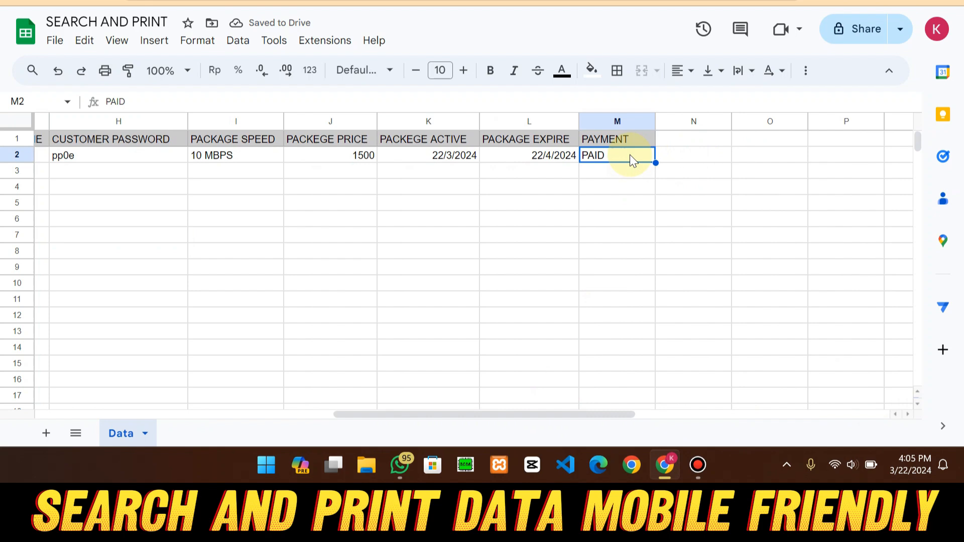
pyautogui.click(617, 235)
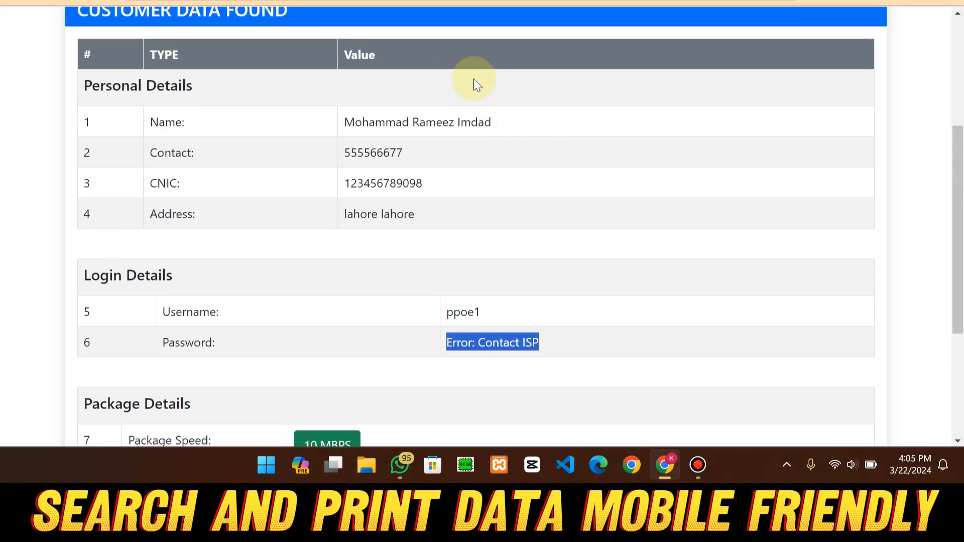
pyautogui.click(476, 87)
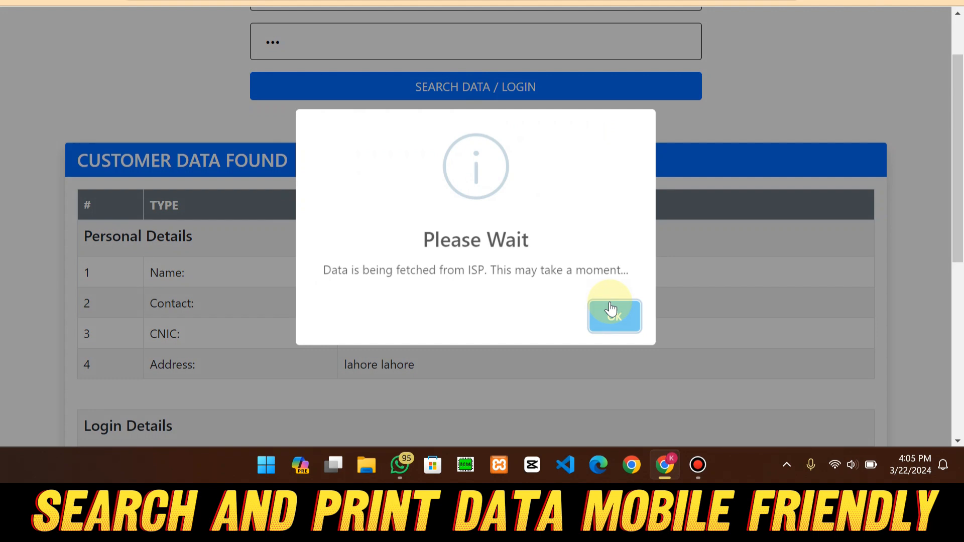
pyautogui.click(614, 315)
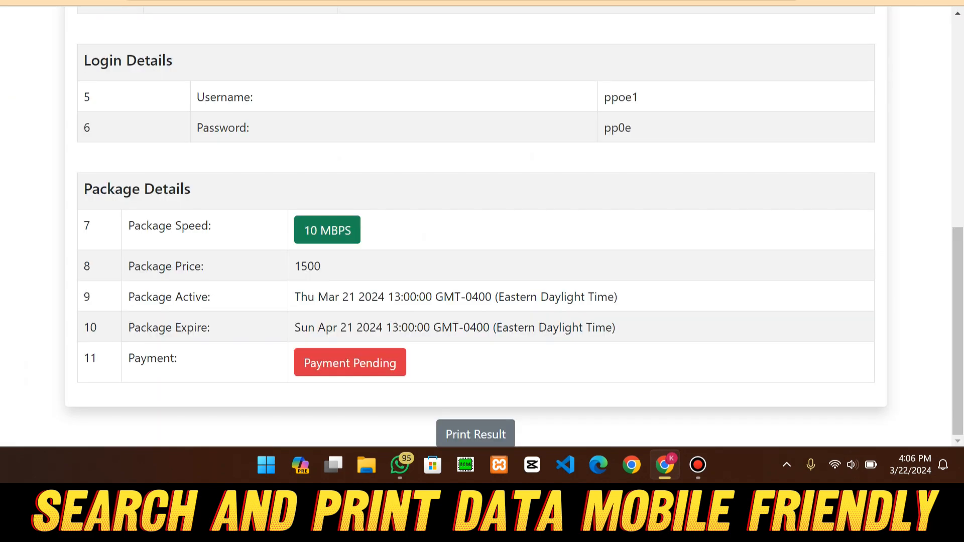
pyautogui.scroll(3)
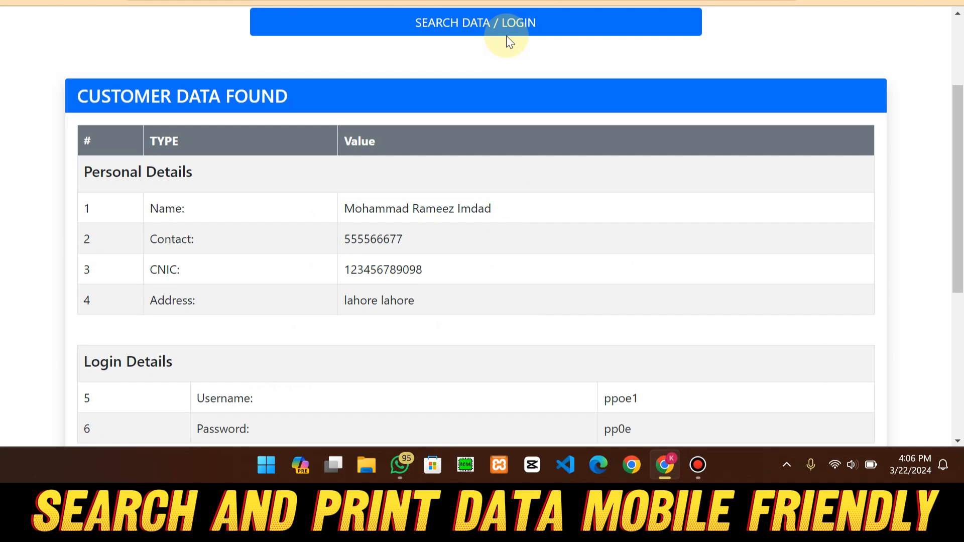
pyautogui.click(474, 22)
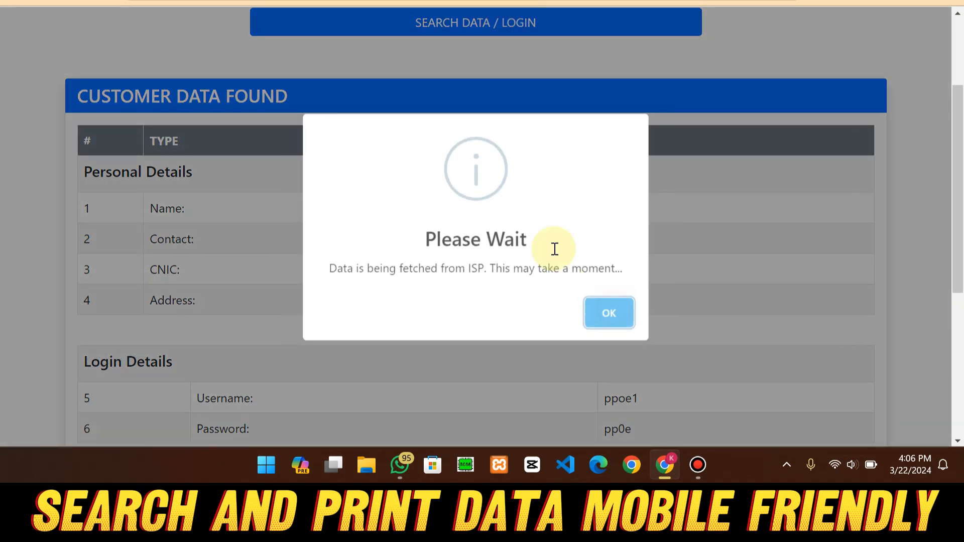
pyautogui.click(608, 313)
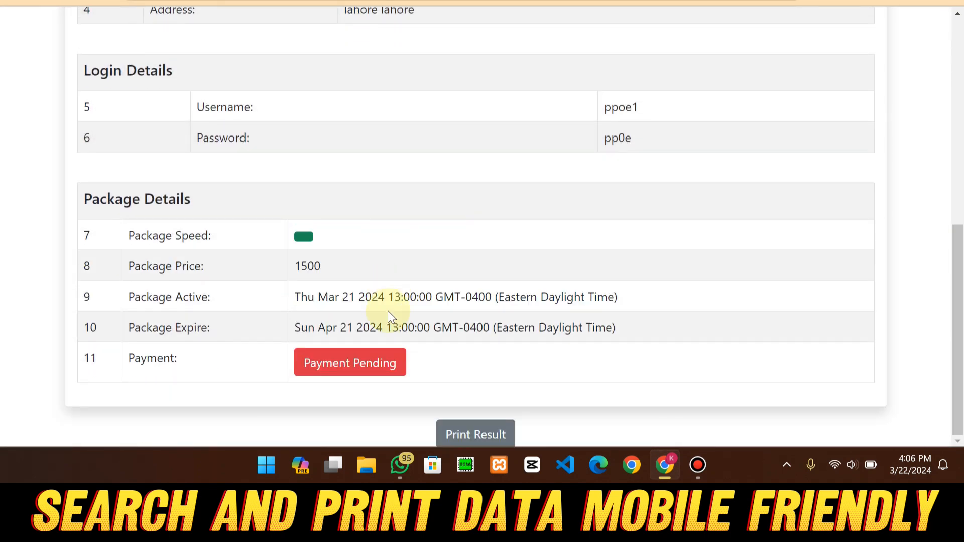
pyautogui.moveTo(403, 255)
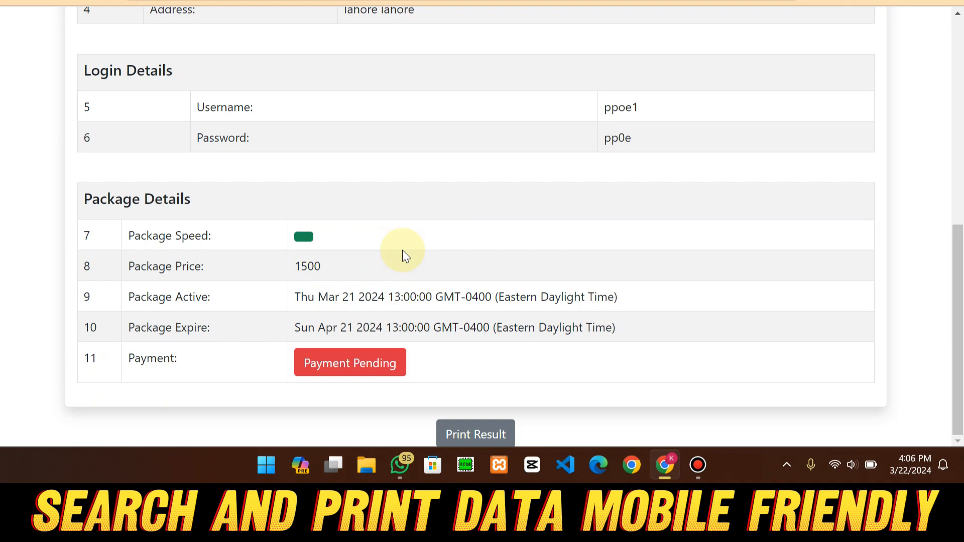
pyautogui.moveTo(476, 258)
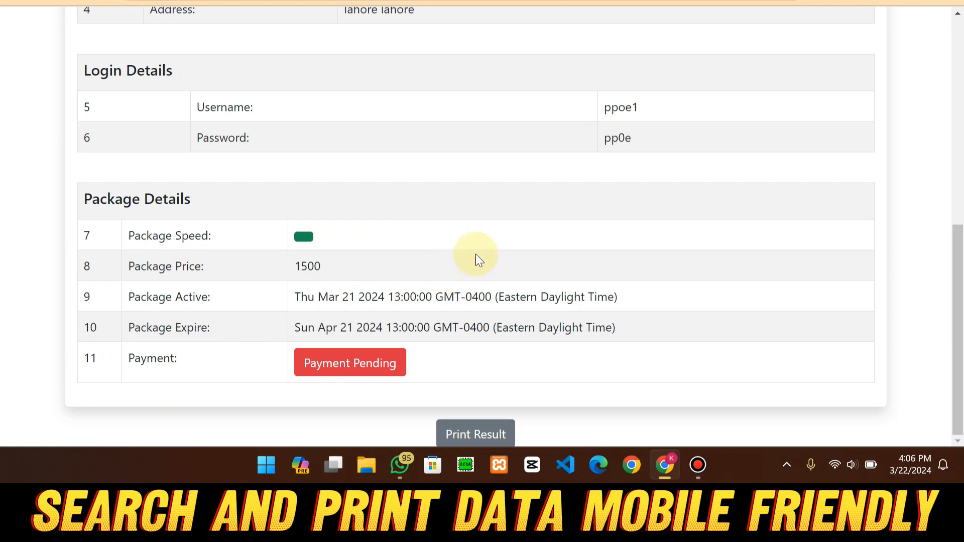
pyautogui.scroll(3)
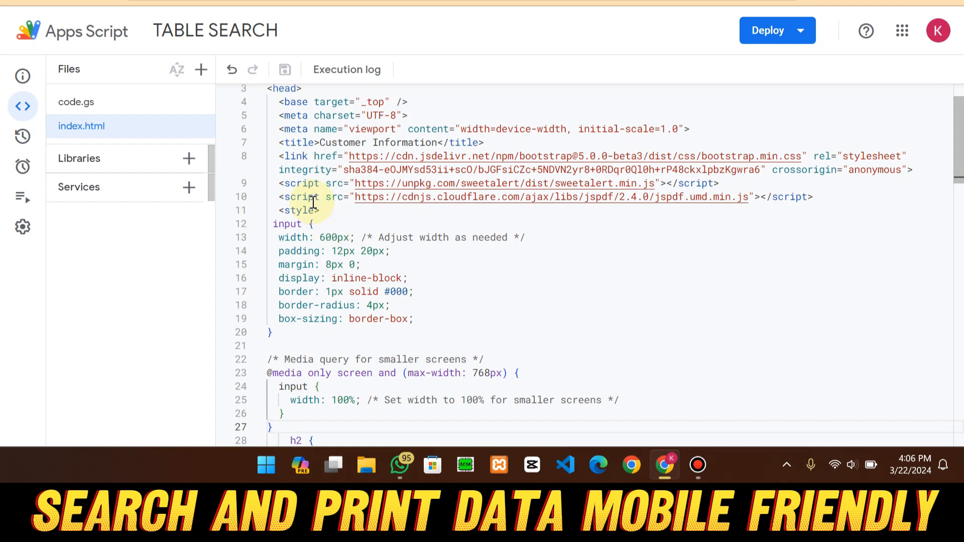
pyautogui.click(76, 101)
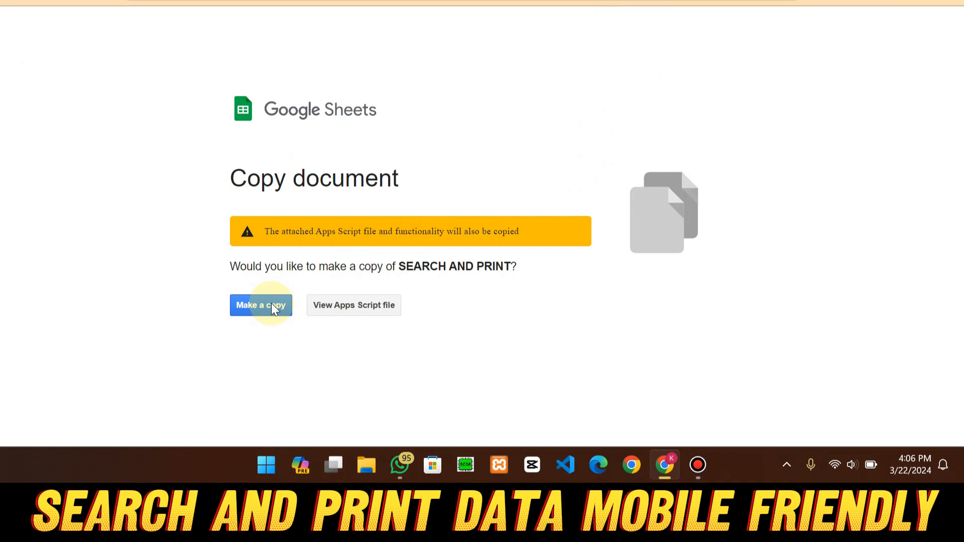
# Make a copy of SEARCH AND PRINT and view its customer Data sheet.
pyautogui.click(260, 305)
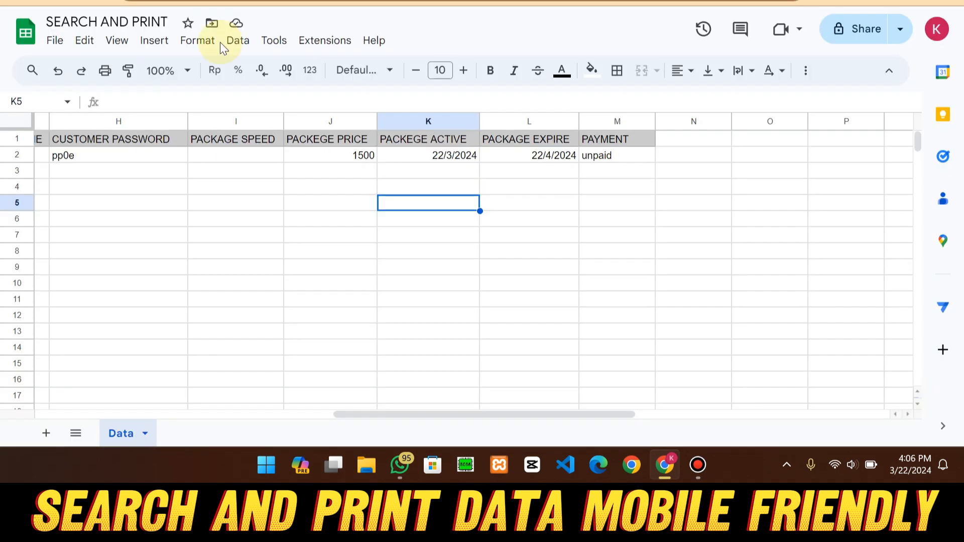
pyautogui.click(330, 203)
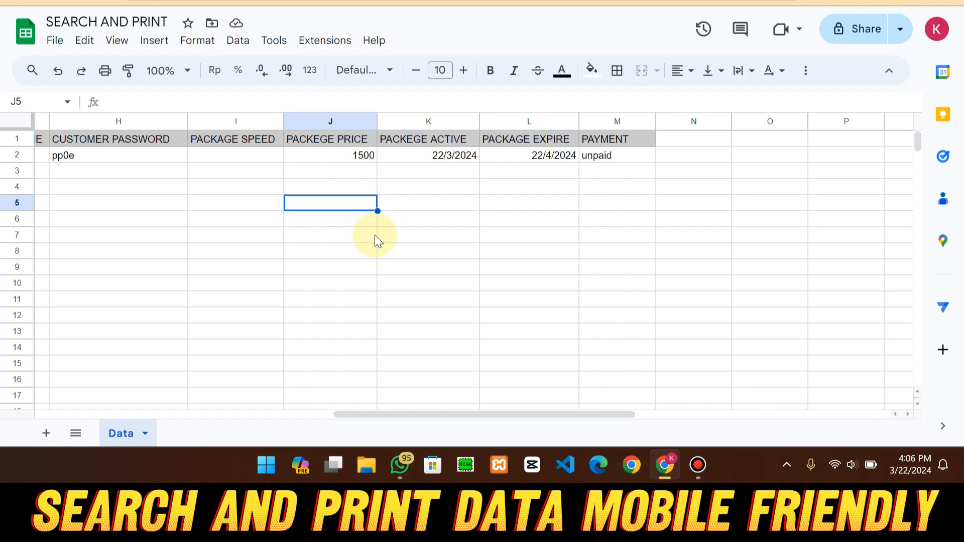
pyautogui.hscroll(-3)
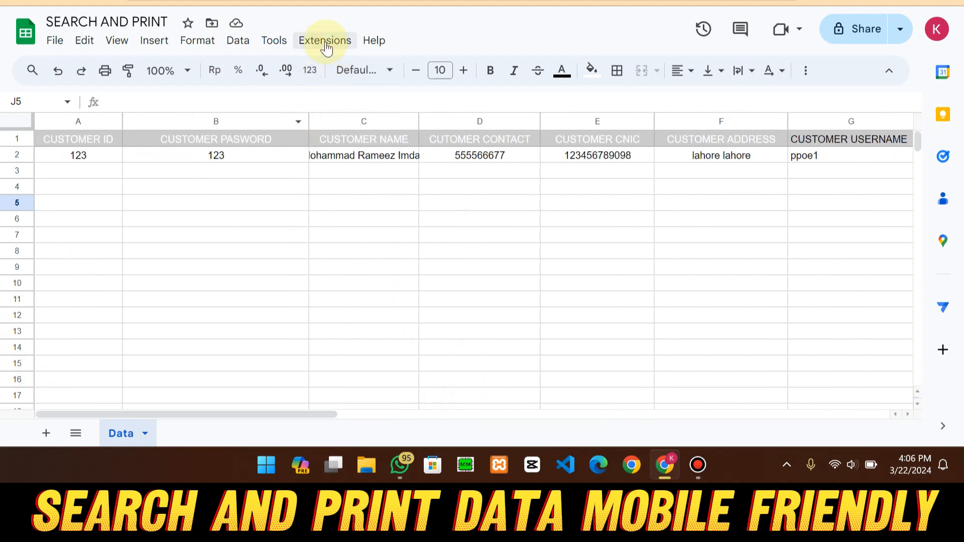
# Open Extensions > Apps Script to reach the TABLE SEARCH project's code.gs.
pyautogui.click(325, 40)
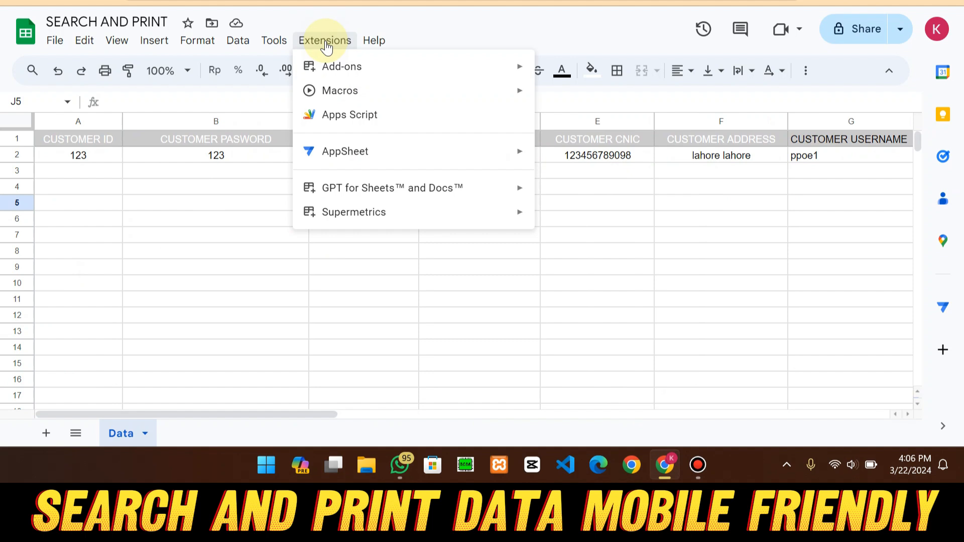
pyautogui.moveTo(349, 114)
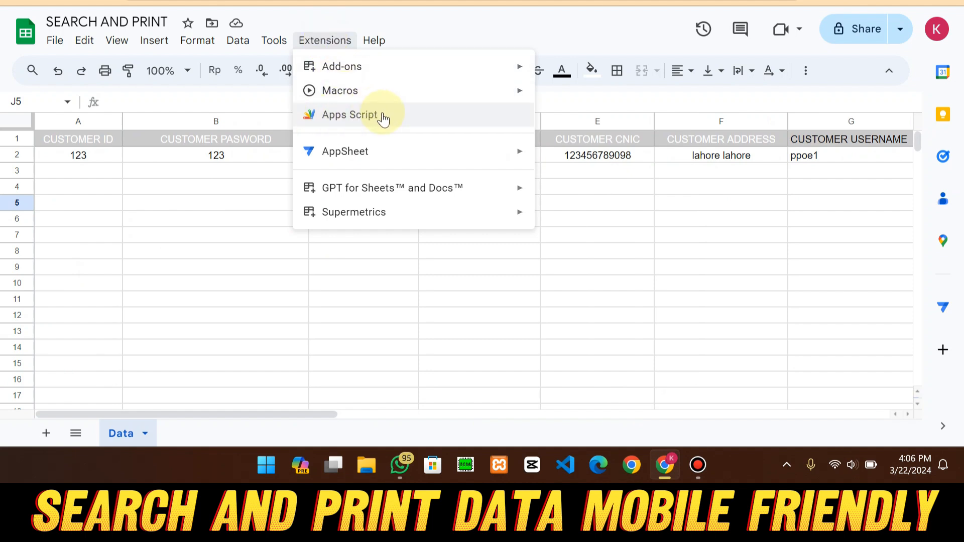
pyautogui.moveTo(353, 116)
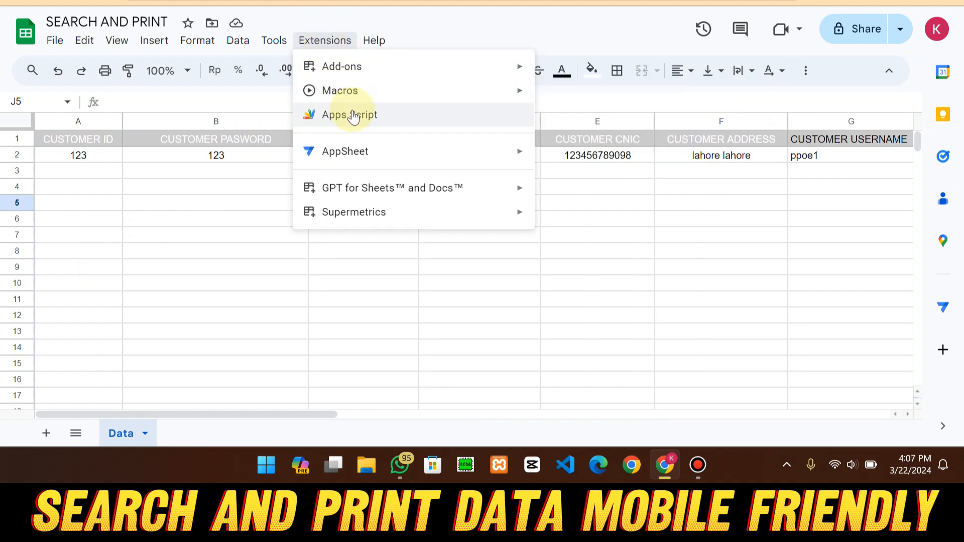
pyautogui.click(348, 115)
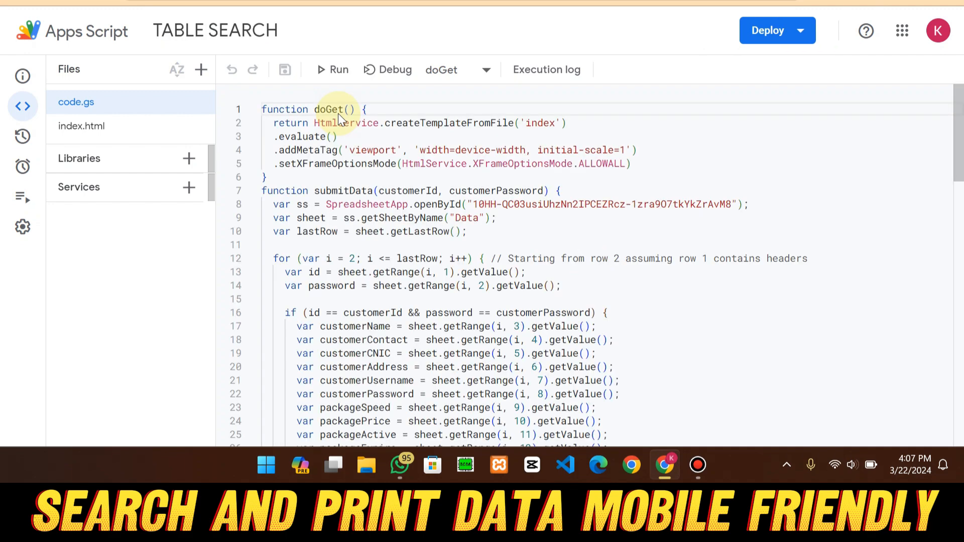
pyautogui.scroll(-3)
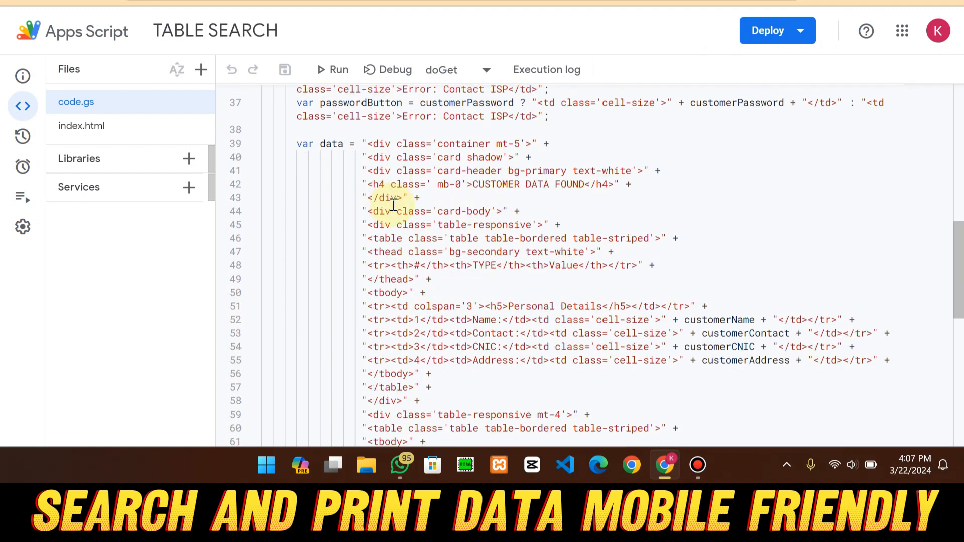
pyautogui.scroll(3)
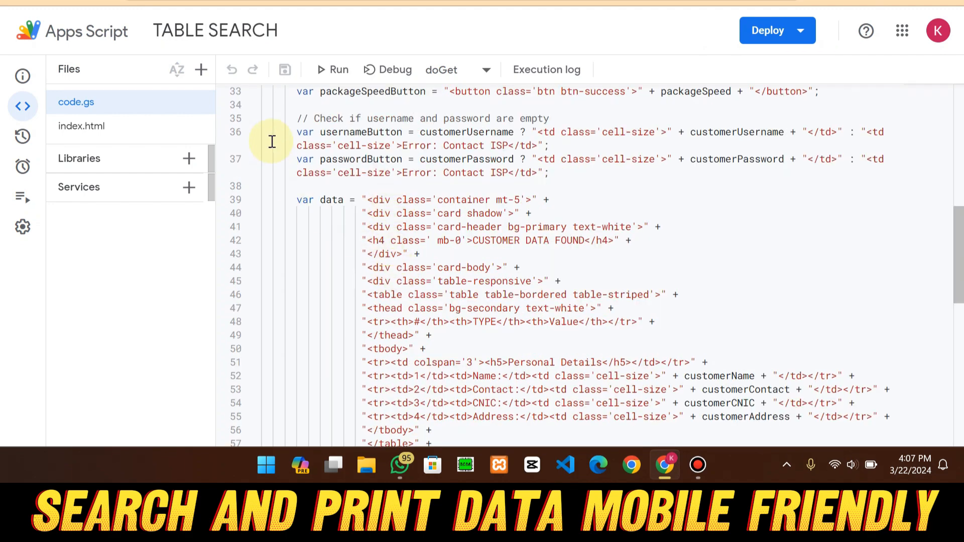
pyautogui.click(777, 30)
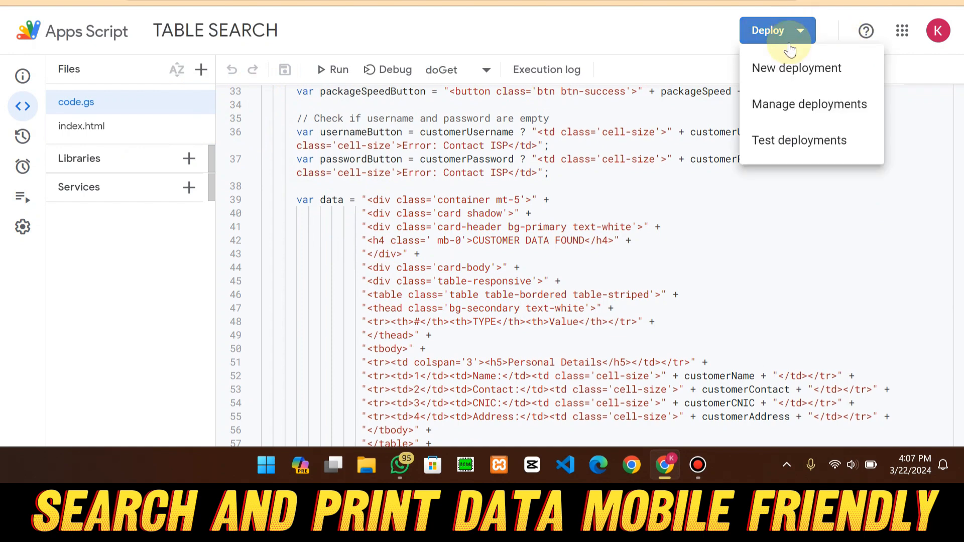
# Create a new Web app deployment with access set to Anyone and deploy it.
pyautogui.click(796, 68)
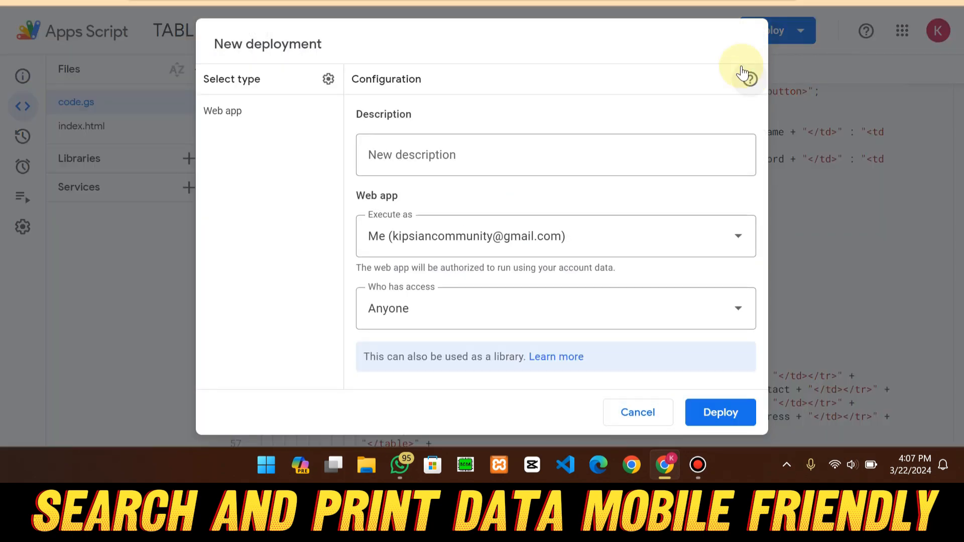
pyautogui.click(328, 79)
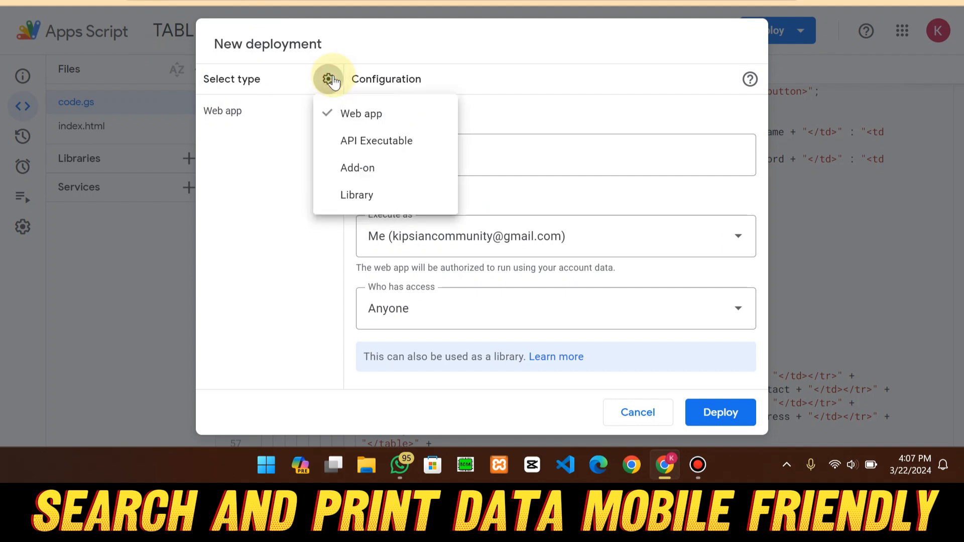
pyautogui.moveTo(387, 113)
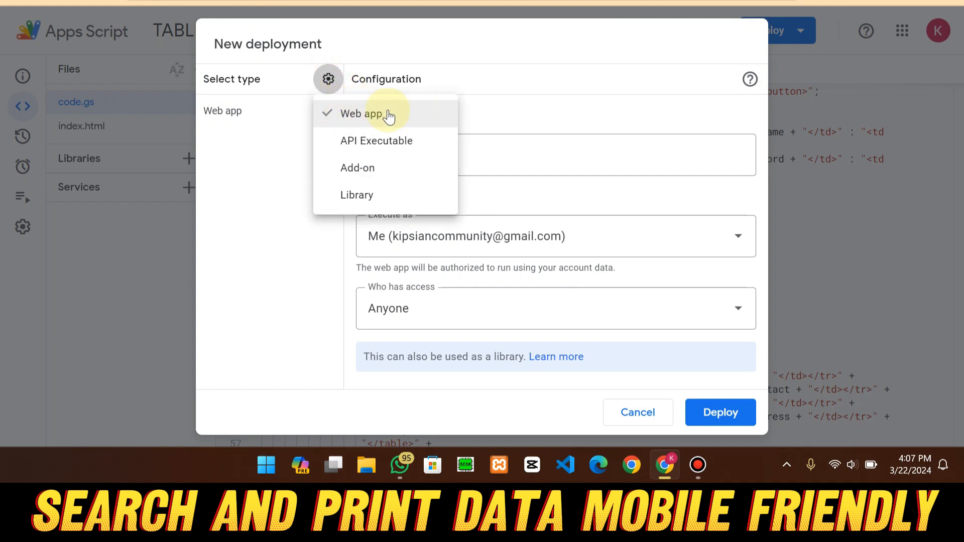
pyautogui.click(361, 113)
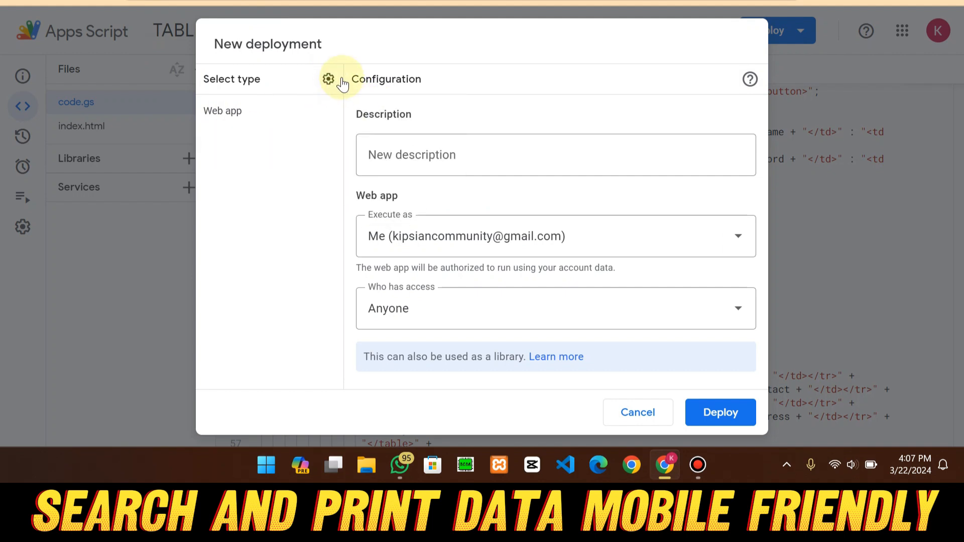
pyautogui.moveTo(427, 318)
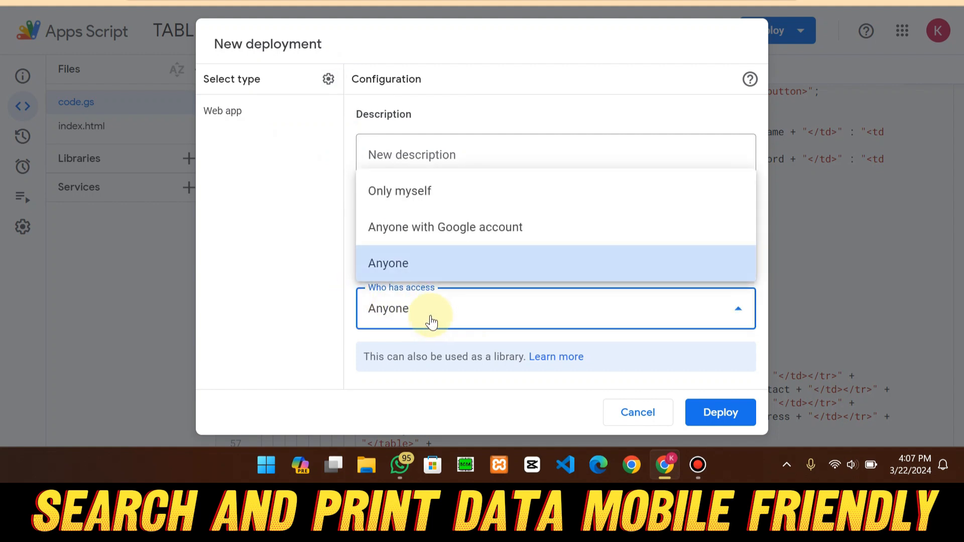
pyautogui.click(388, 263)
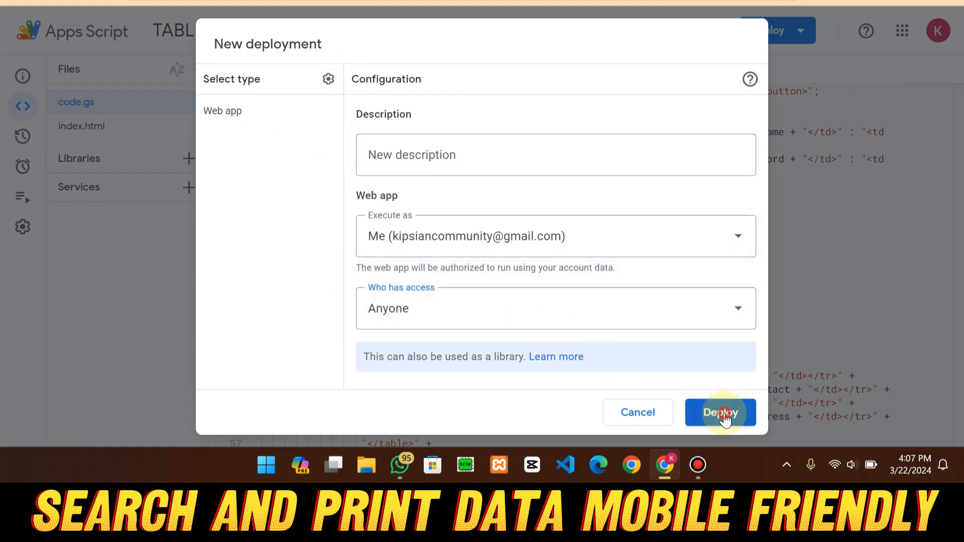
pyautogui.click(720, 413)
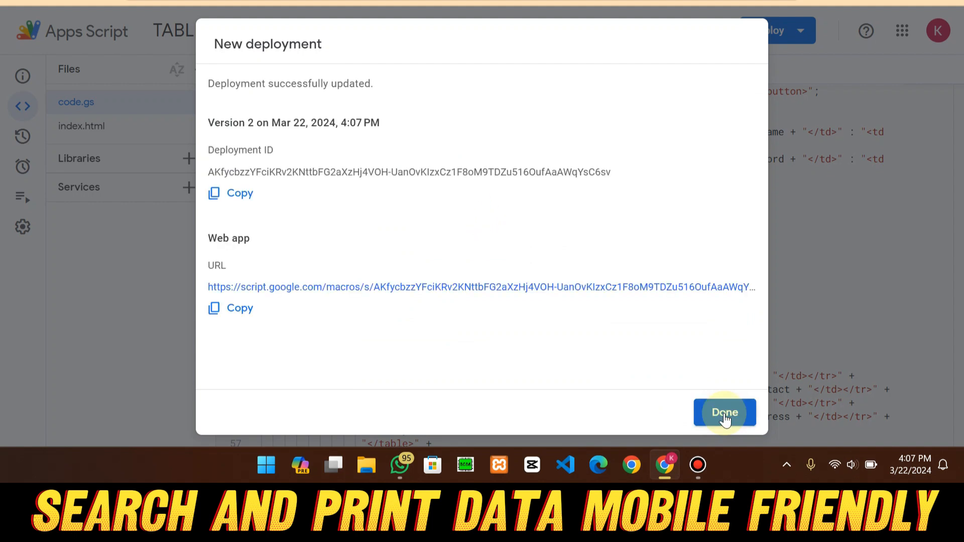
pyautogui.moveTo(491, 351)
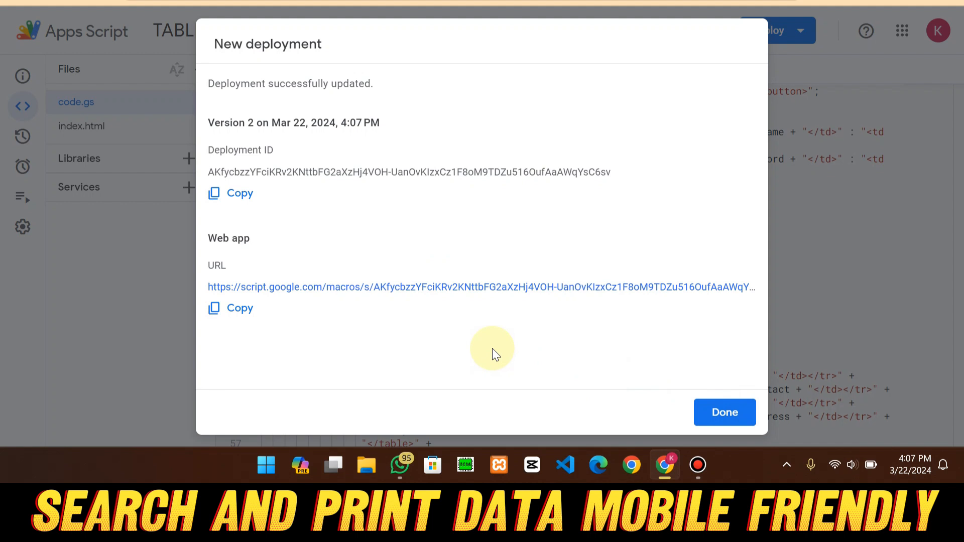
pyautogui.moveTo(479, 322)
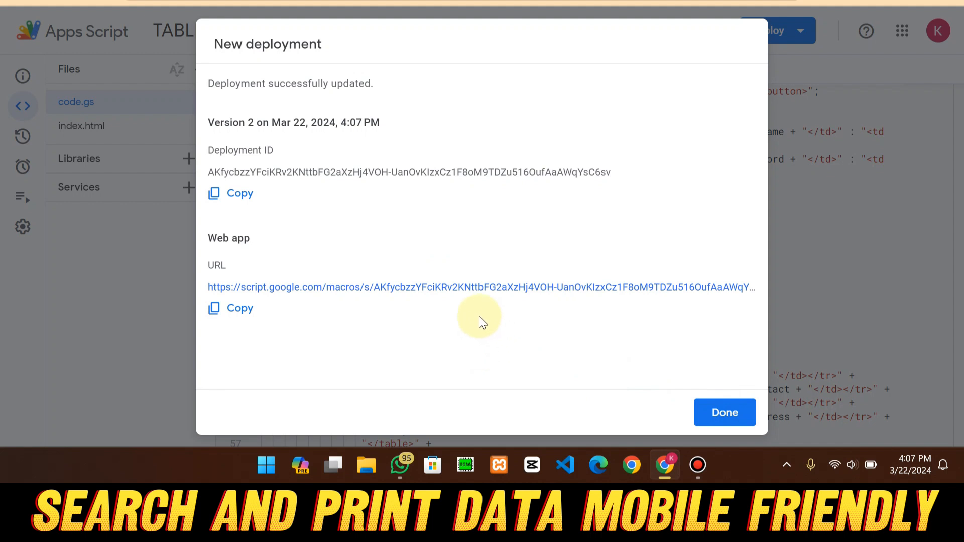
pyautogui.moveTo(335, 306)
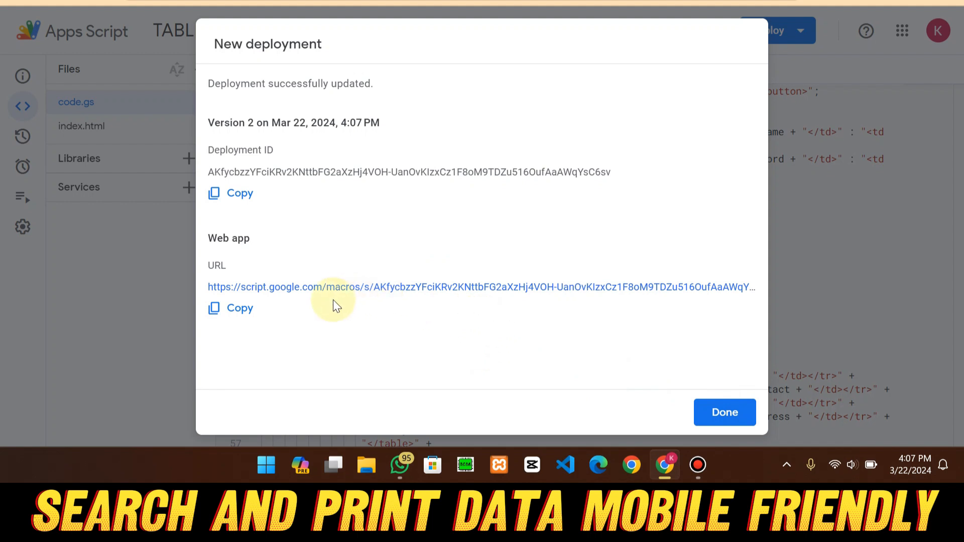
pyautogui.moveTo(362, 287)
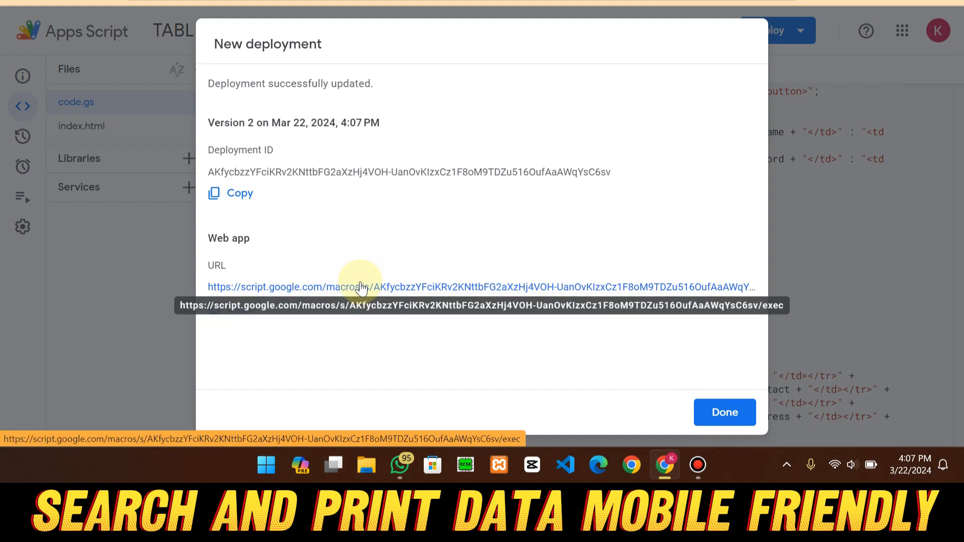
pyautogui.moveTo(400, 320)
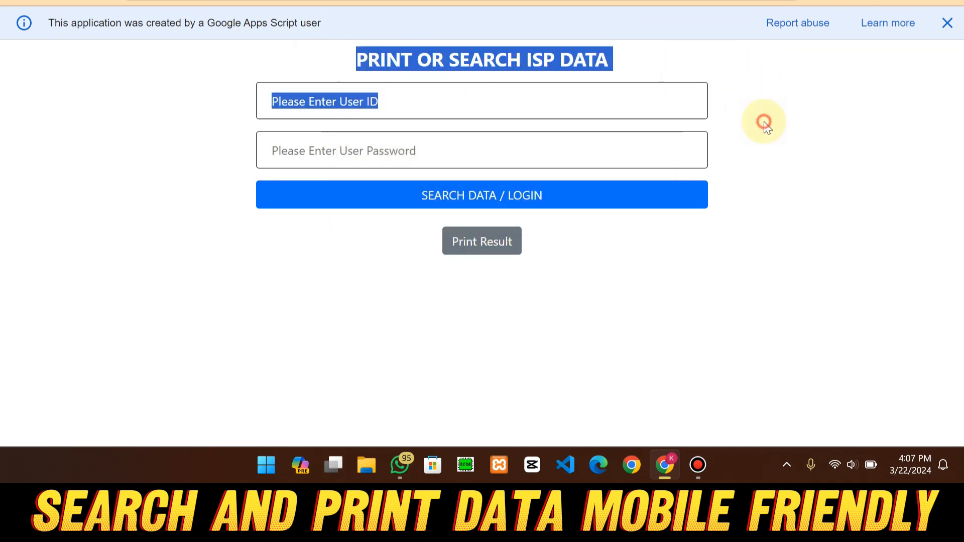
pyautogui.click(765, 121)
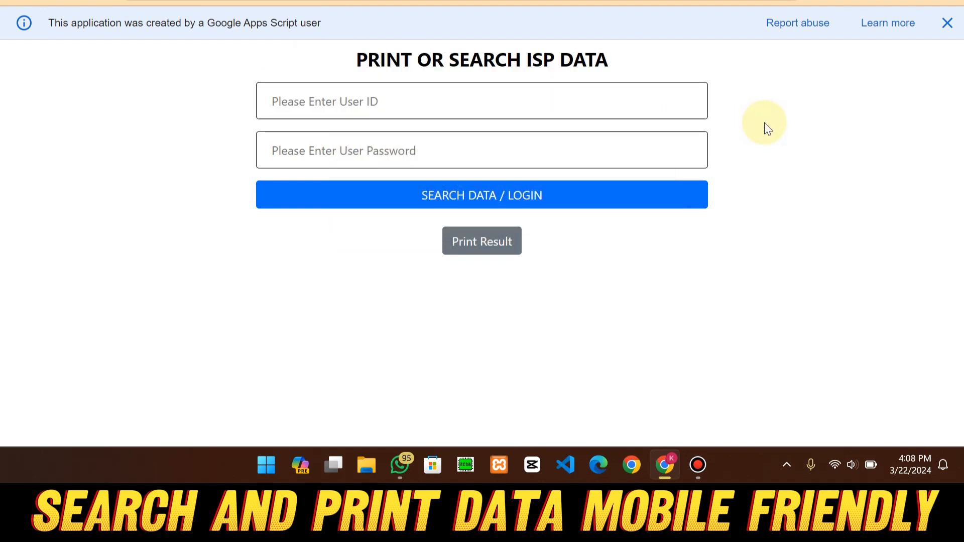
pyautogui.moveTo(767, 101)
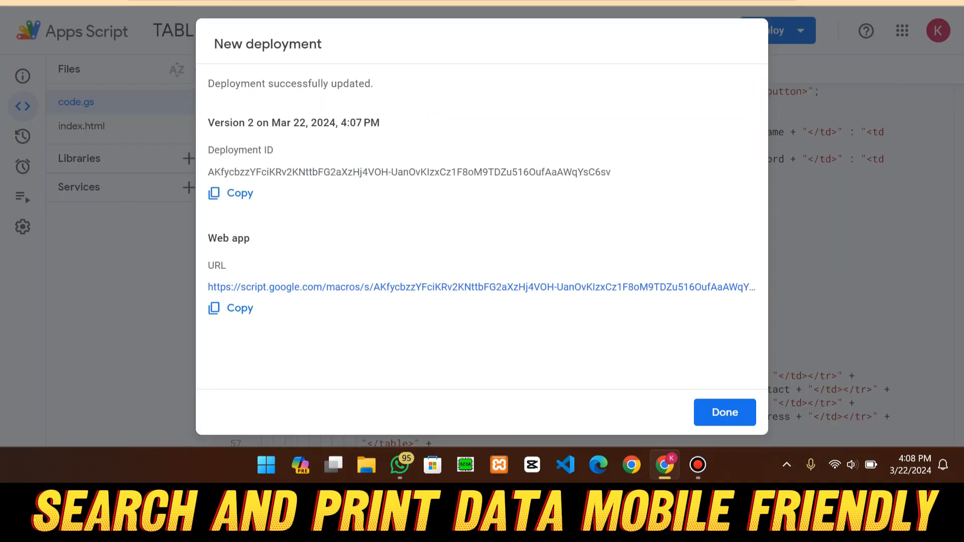
# Close the New deployment confirmation with Done.
pyautogui.click(724, 412)
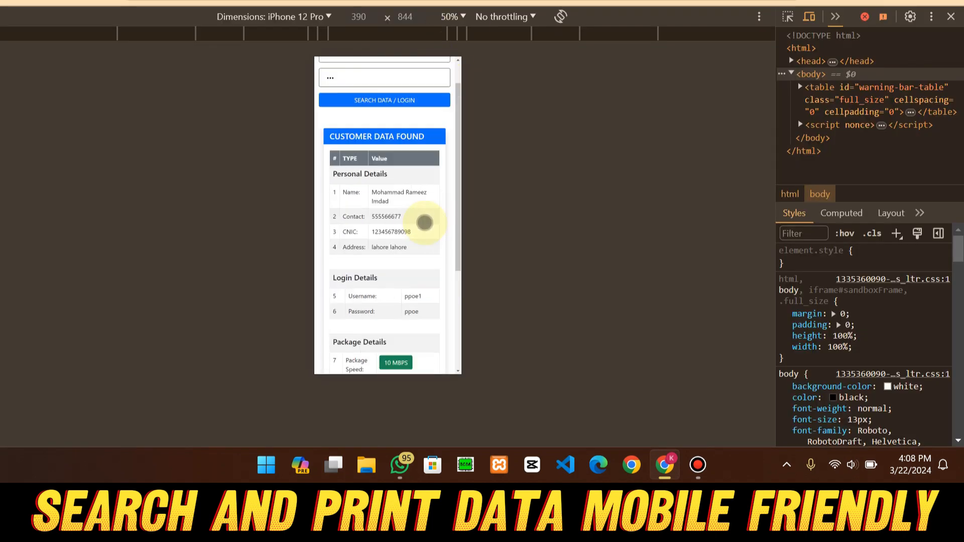
pyautogui.scroll(3)
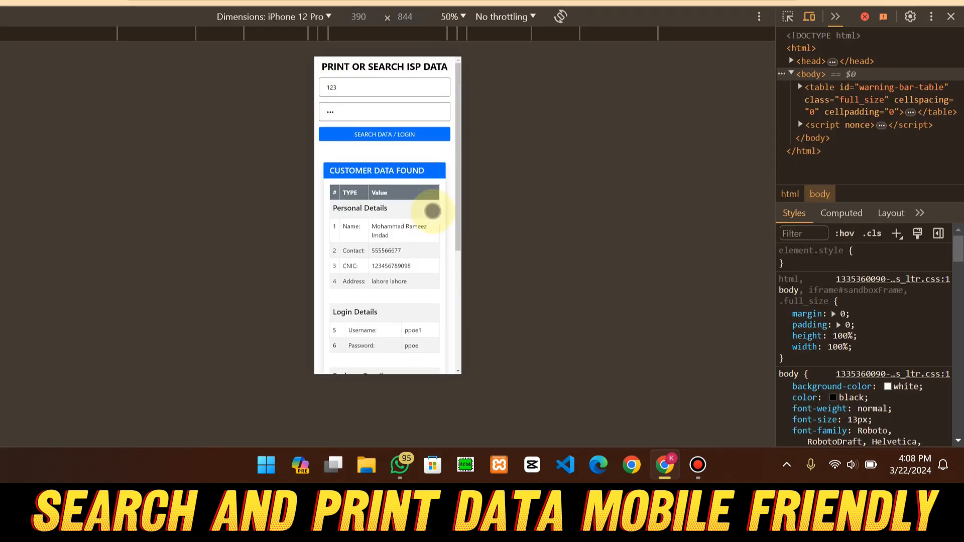